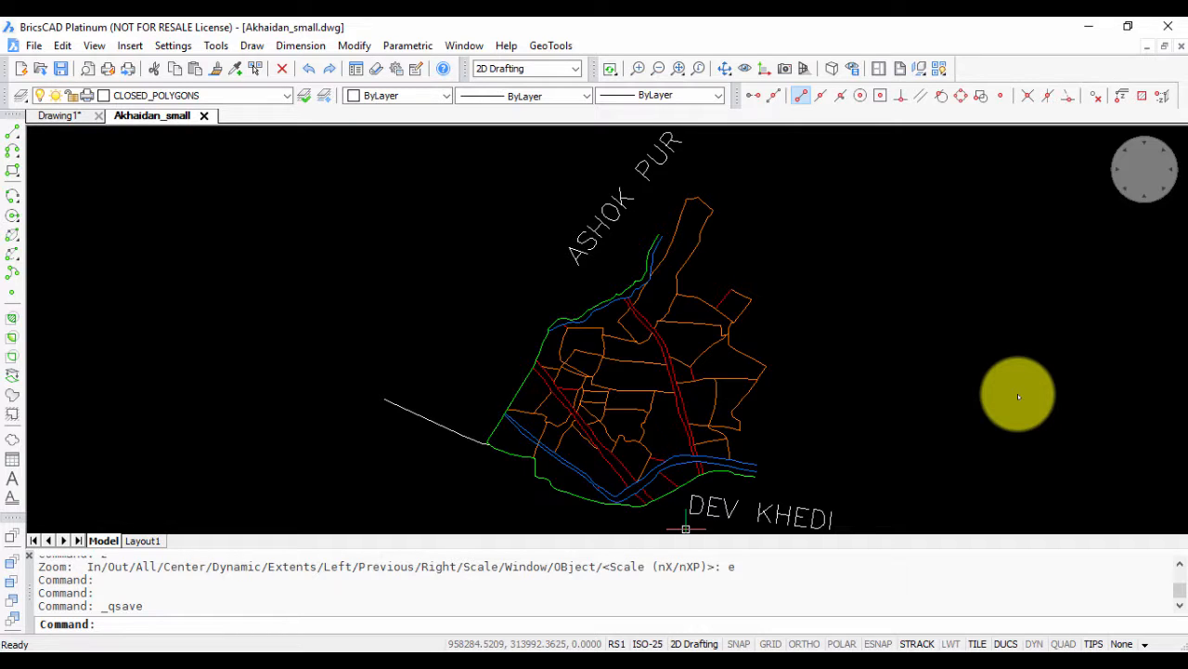
{"action": "mouse_move", "coordinate": [450, 216]}
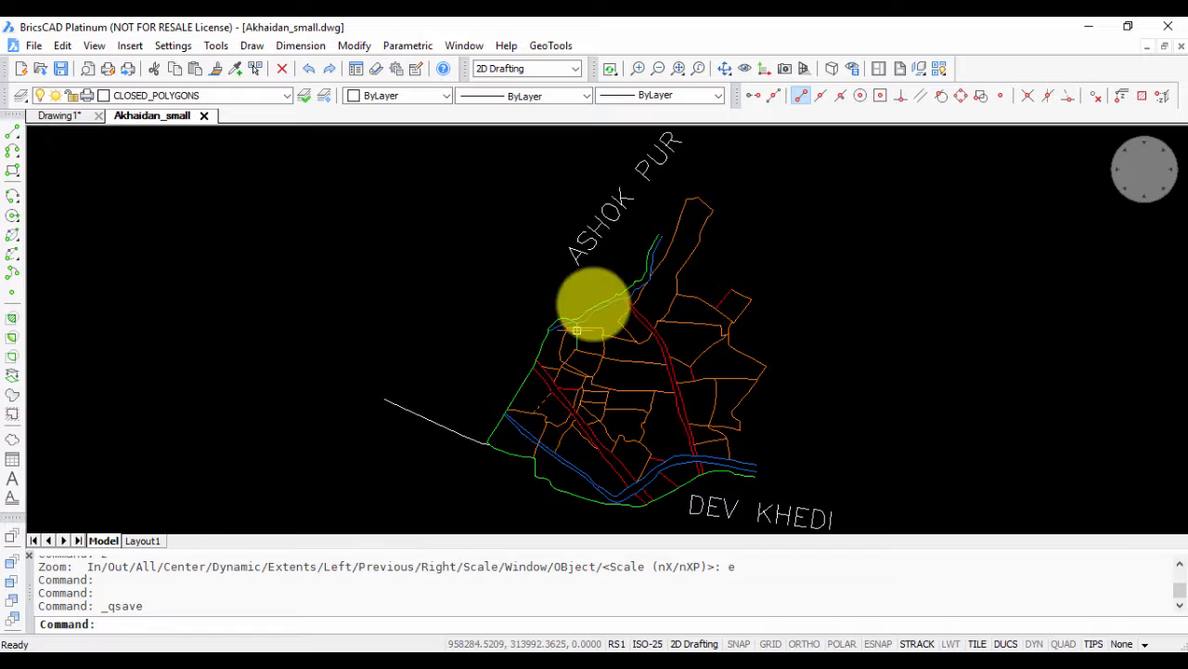
{"action": "mouse_move", "coordinate": [645, 376]}
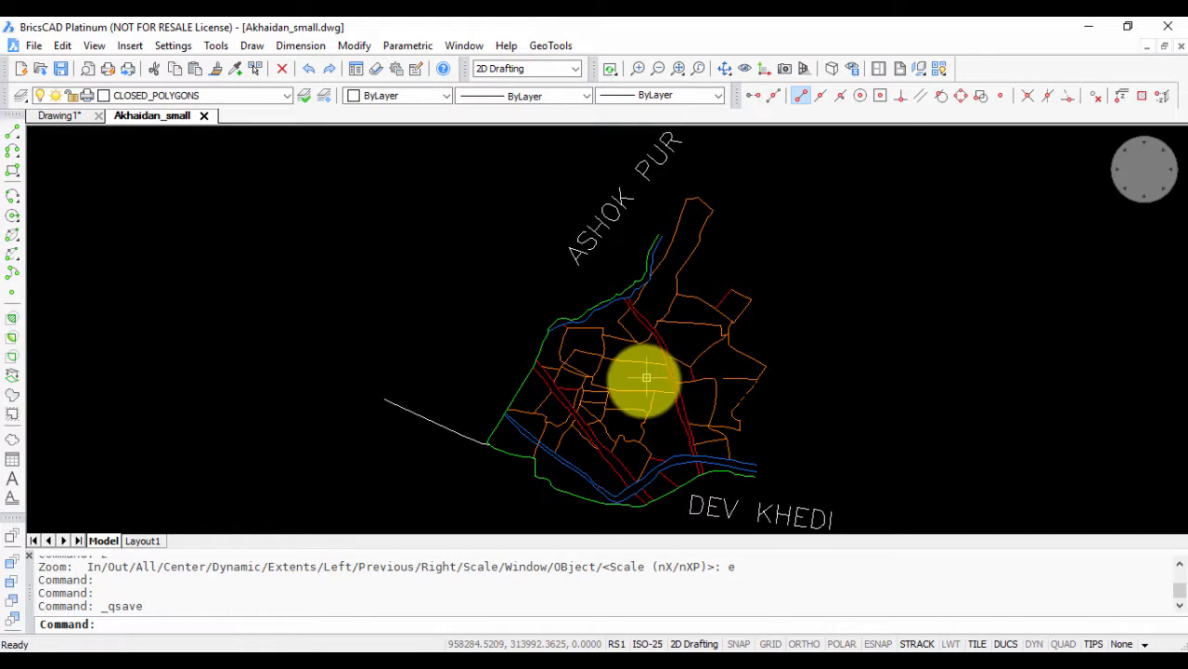
{"action": "mouse_move", "coordinate": [581, 339]}
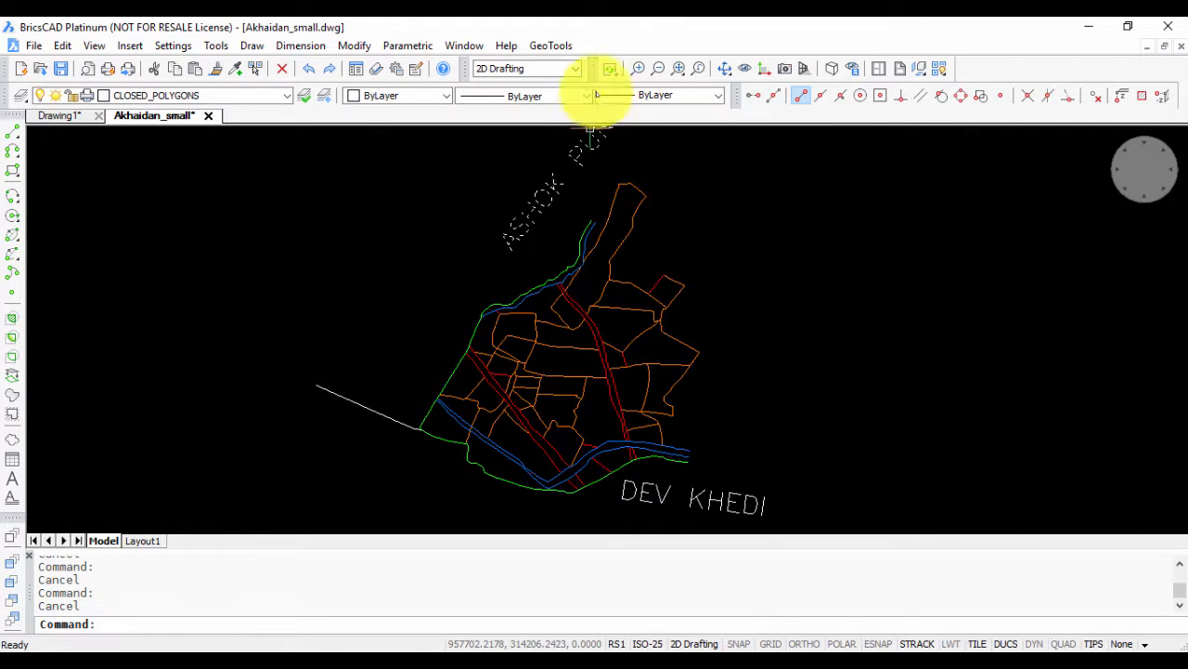
- Launch GeoTools Build's 'Create closed polylines from networked polylines' tool
{"action": "left_click", "coordinate": [551, 45]}
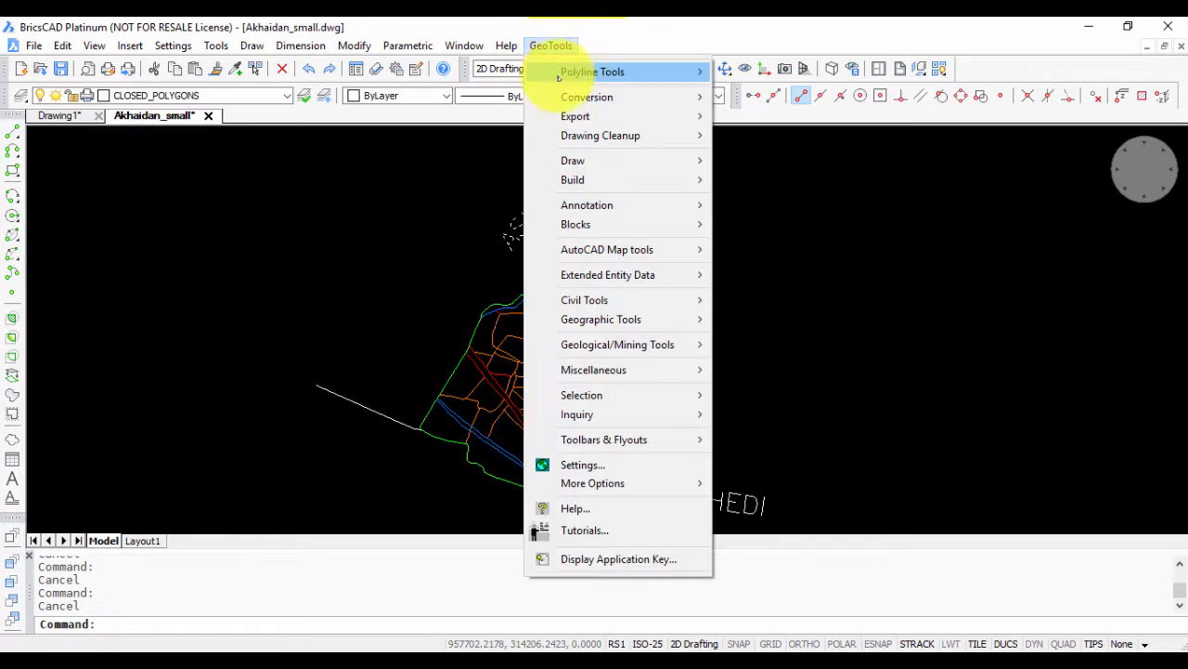
{"action": "mouse_move", "coordinate": [573, 179]}
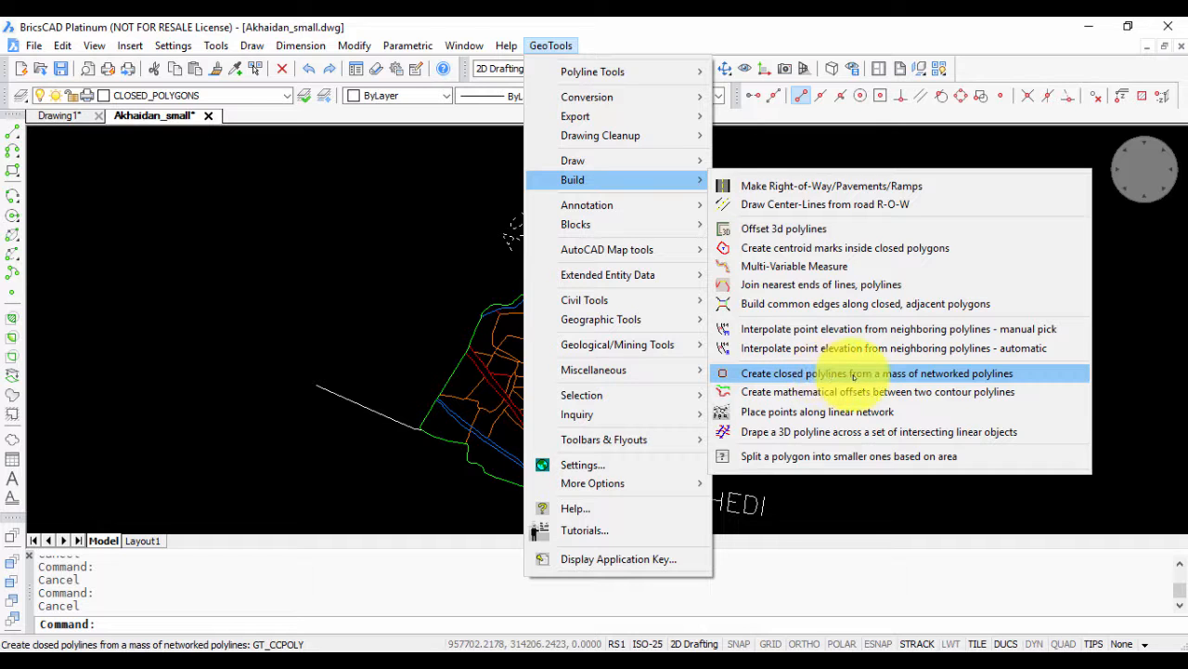
{"action": "mouse_move", "coordinate": [947, 372]}
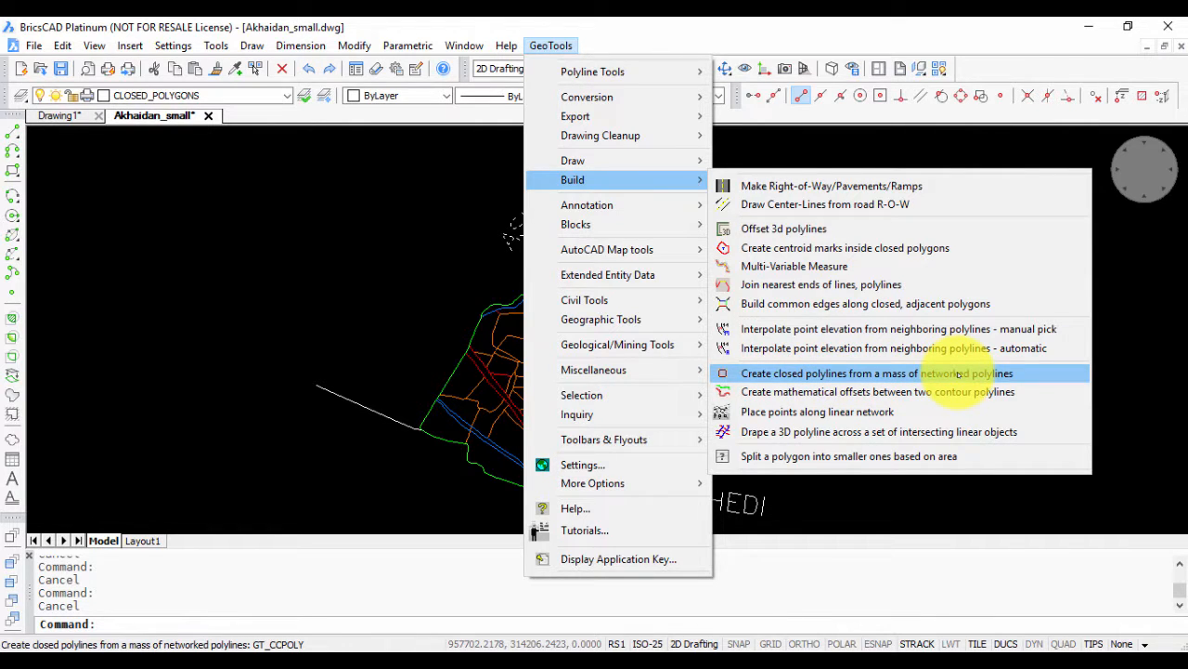
{"action": "left_click", "coordinate": [828, 372]}
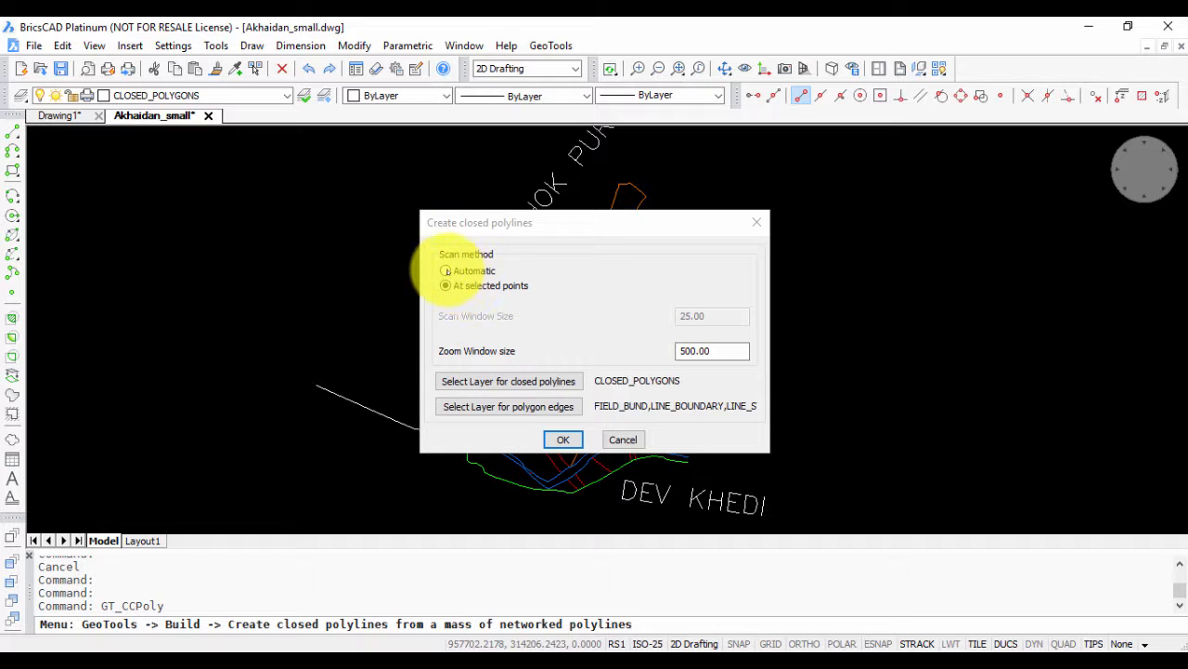
- Select the Automatic scan method and move the settings dialog aside to the left
{"action": "left_click", "coordinate": [445, 270]}
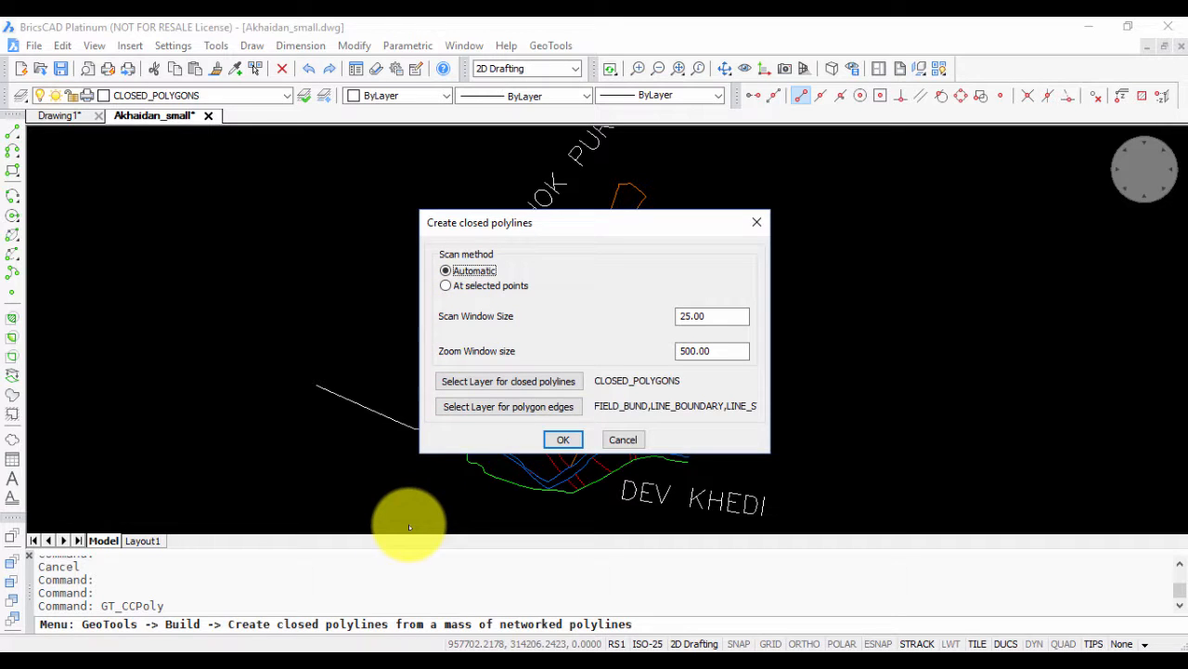
{"action": "mouse_move", "coordinate": [478, 316]}
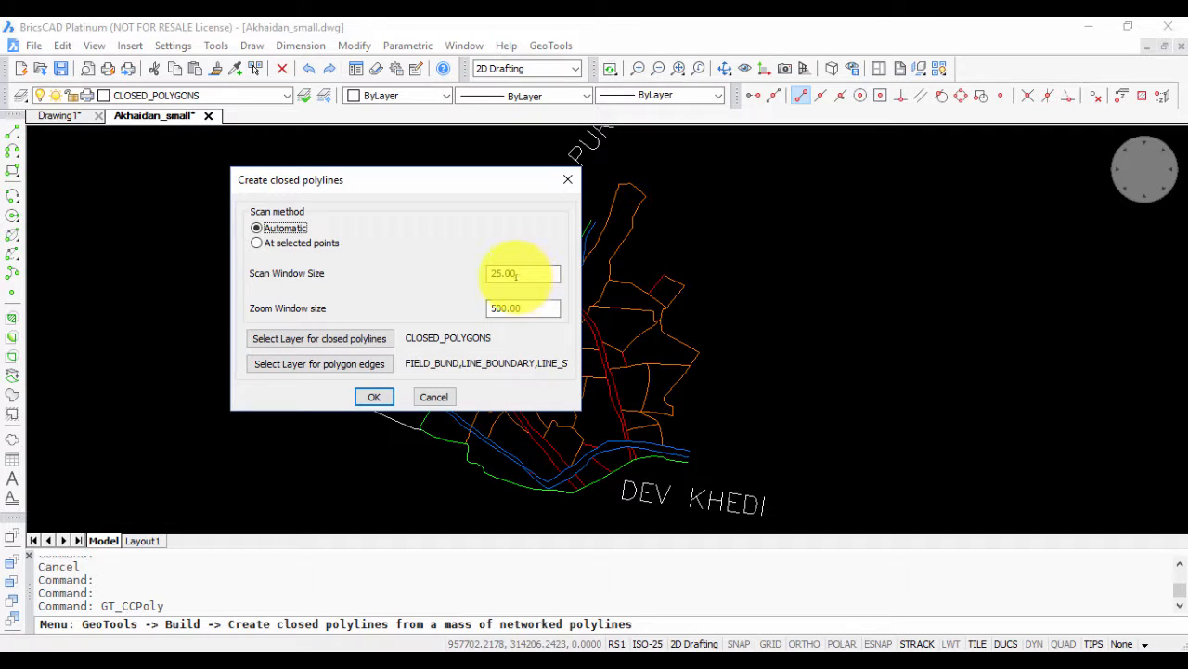
{"action": "left_click_drag", "start_coordinate": [405, 180], "coordinate": [288, 145]}
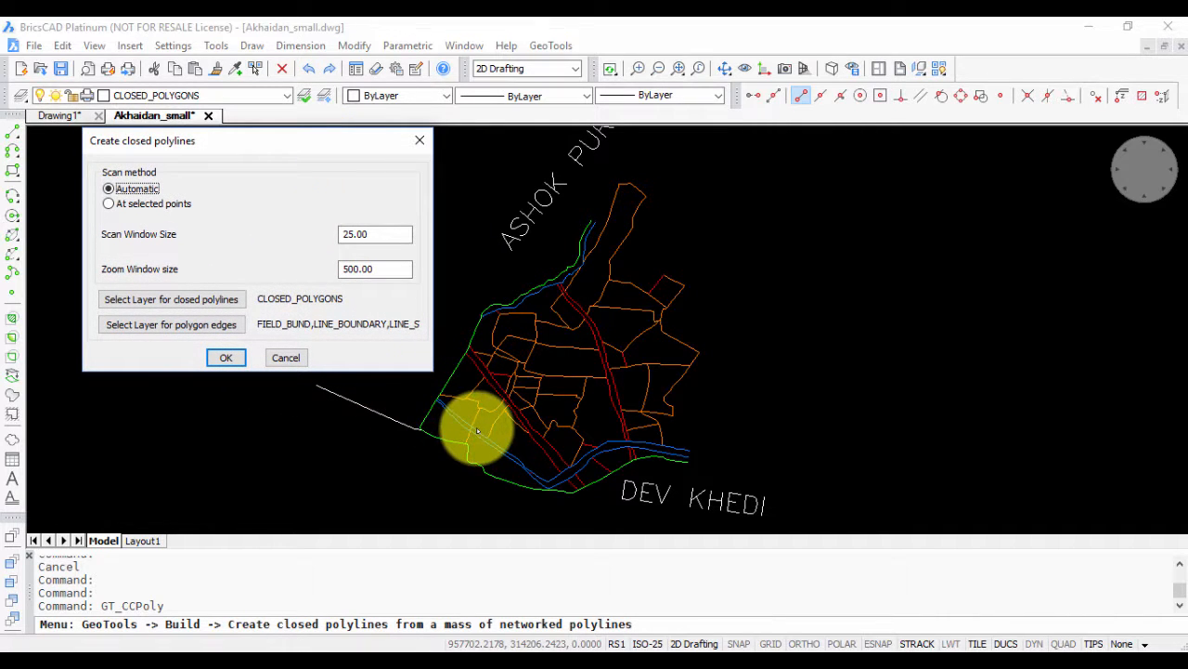
{"action": "mouse_move", "coordinate": [571, 386]}
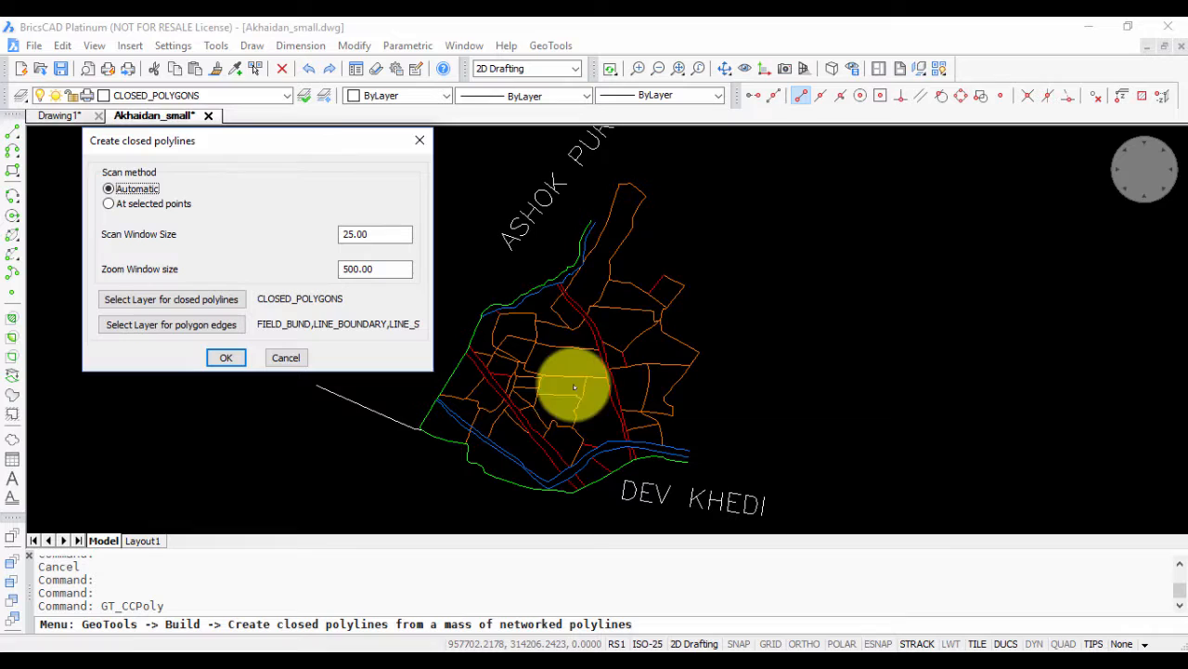
{"action": "mouse_move", "coordinate": [513, 431]}
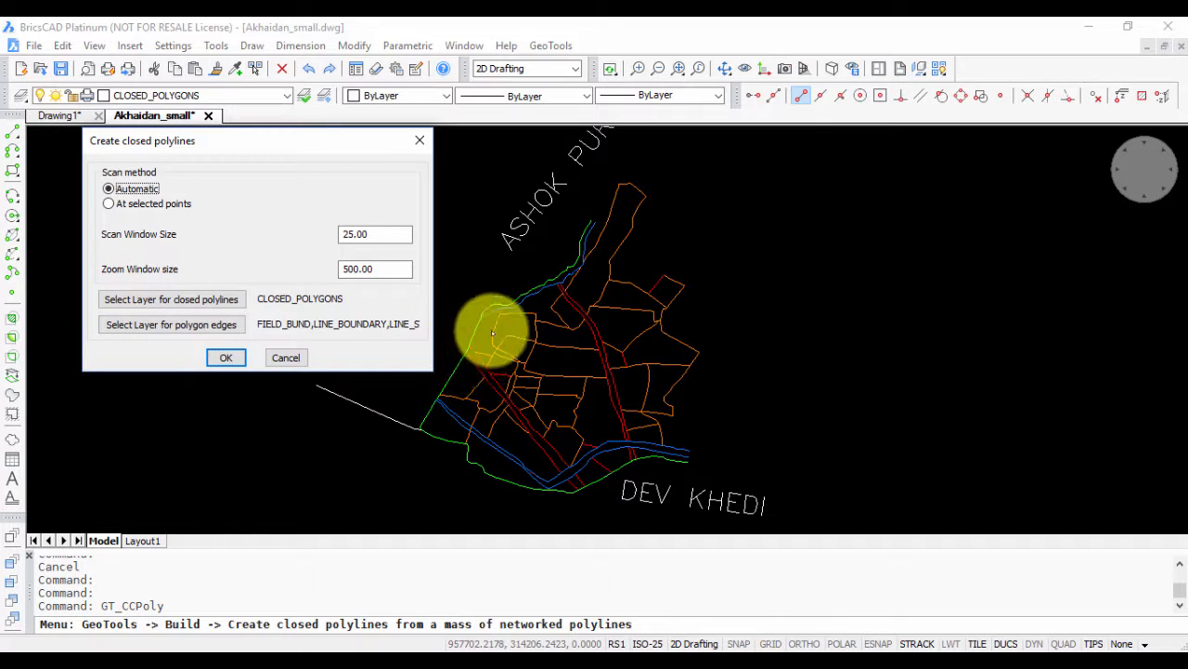
{"action": "mouse_move", "coordinate": [571, 306]}
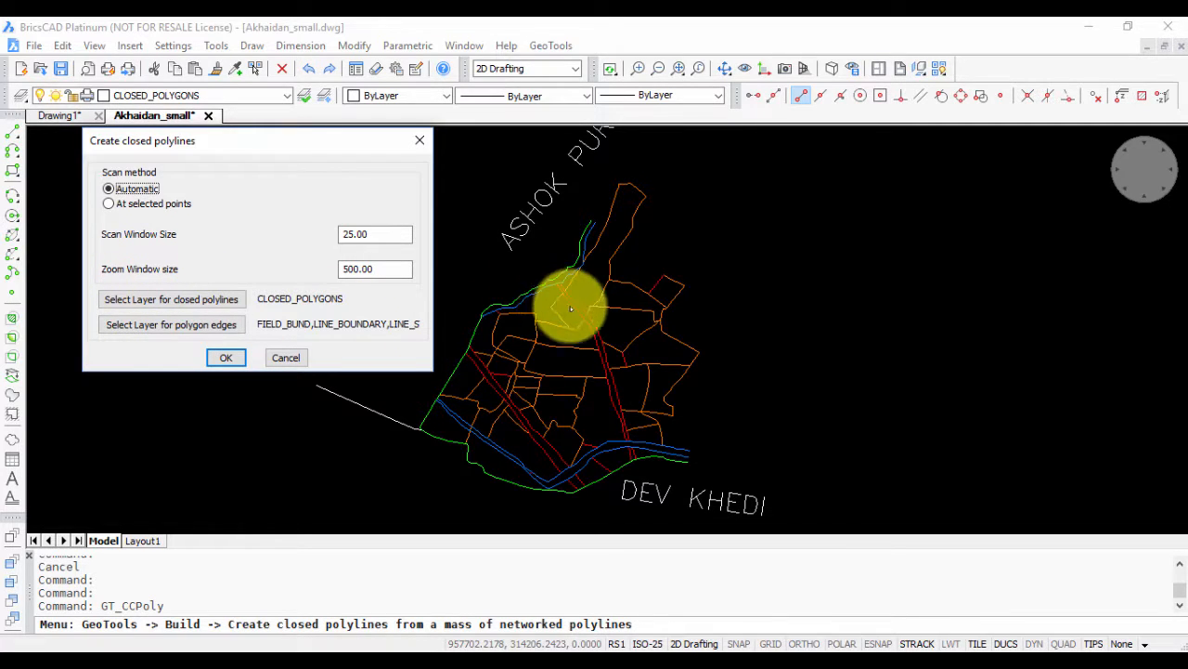
{"action": "mouse_move", "coordinate": [427, 274]}
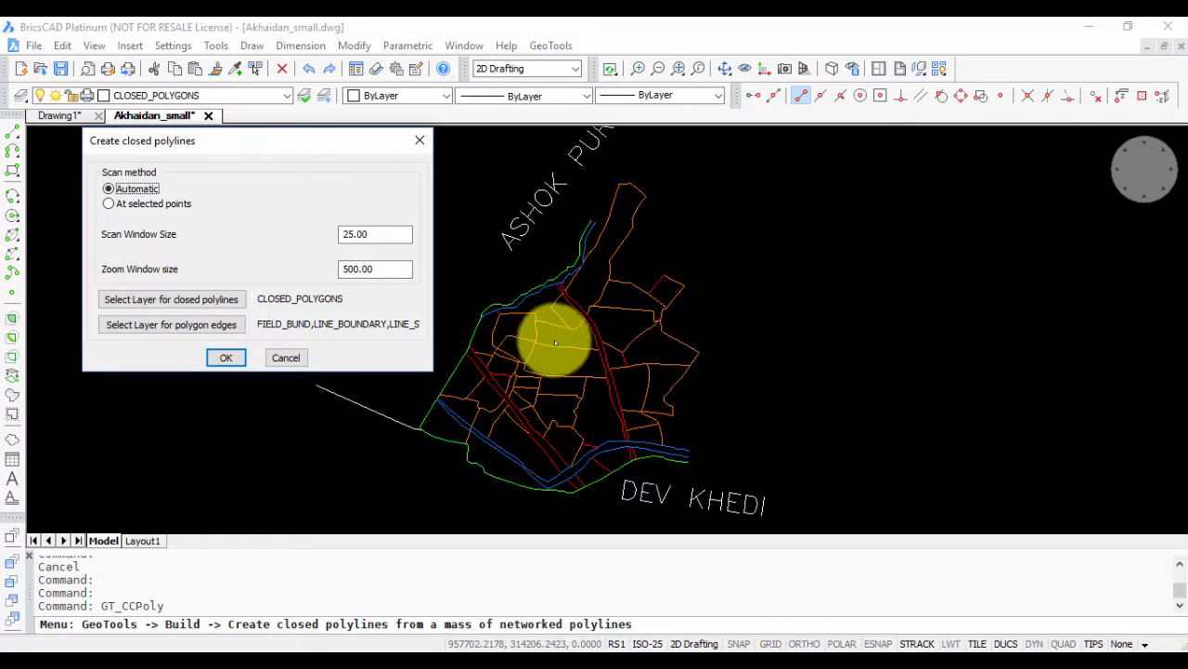
{"action": "mouse_move", "coordinate": [580, 401]}
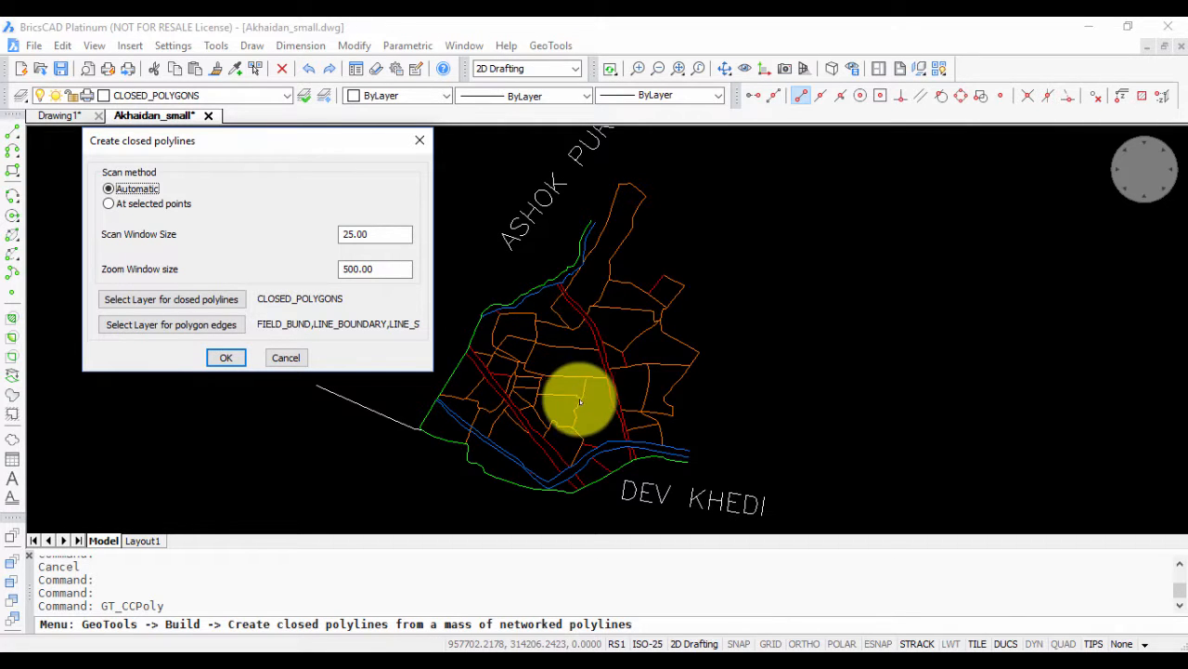
{"action": "mouse_move", "coordinate": [220, 239]}
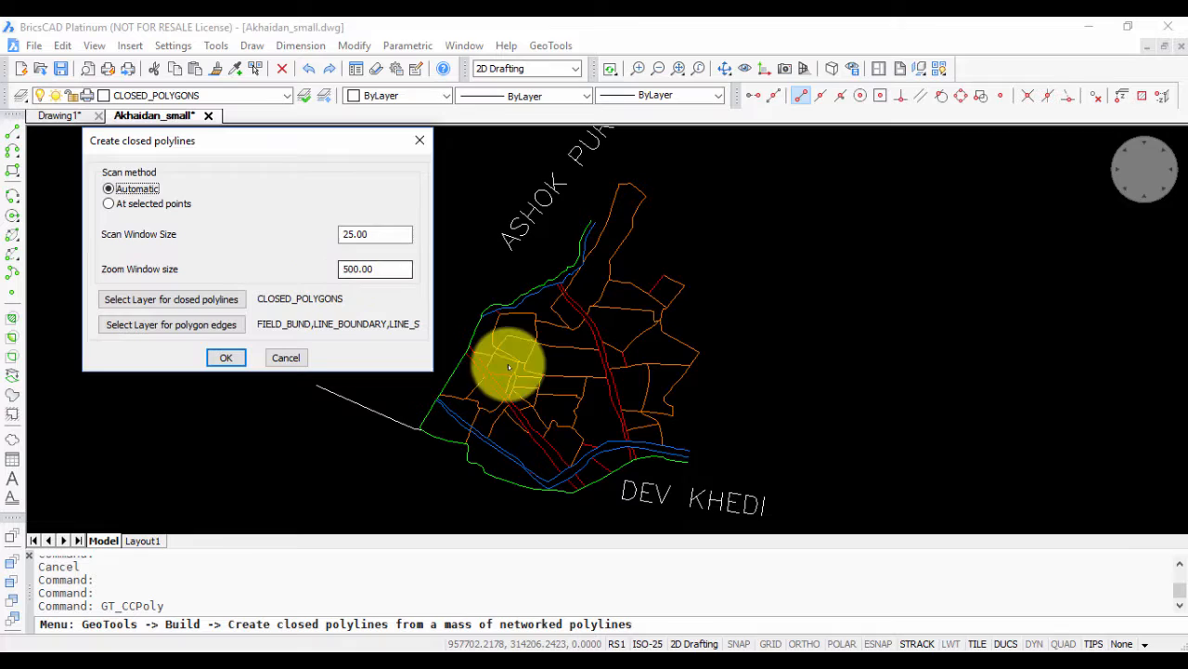
{"action": "mouse_move", "coordinate": [543, 419]}
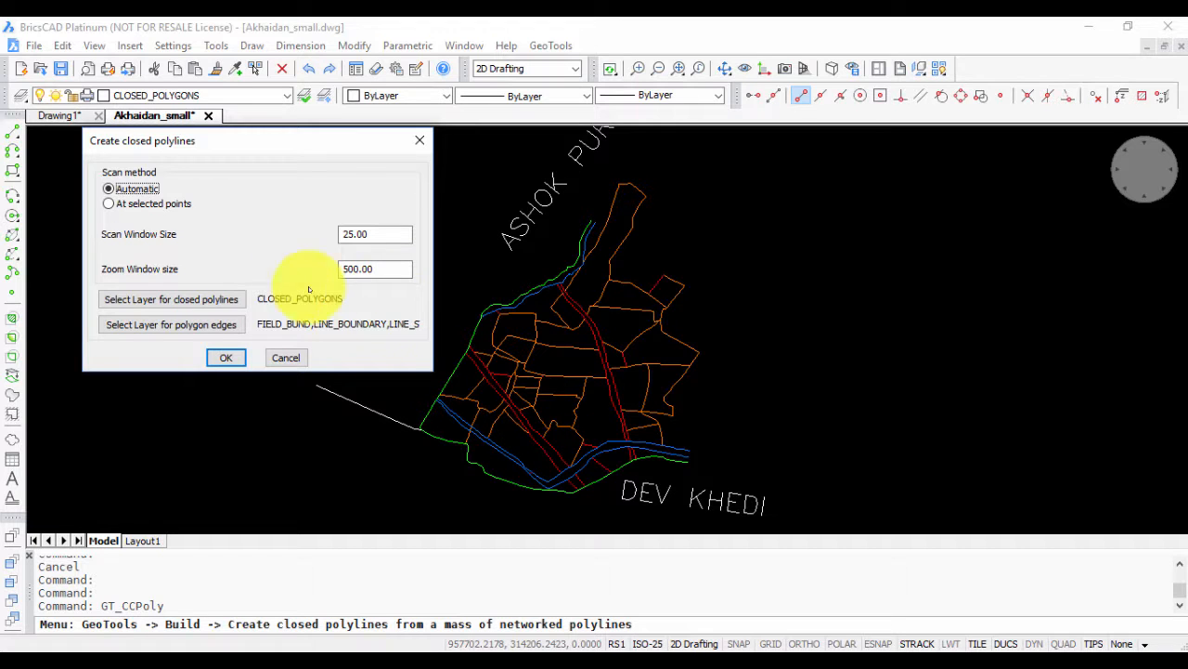
- Set CLOSED_POLYGONS as the layer for the new closed polylines
{"action": "left_click", "coordinate": [171, 298]}
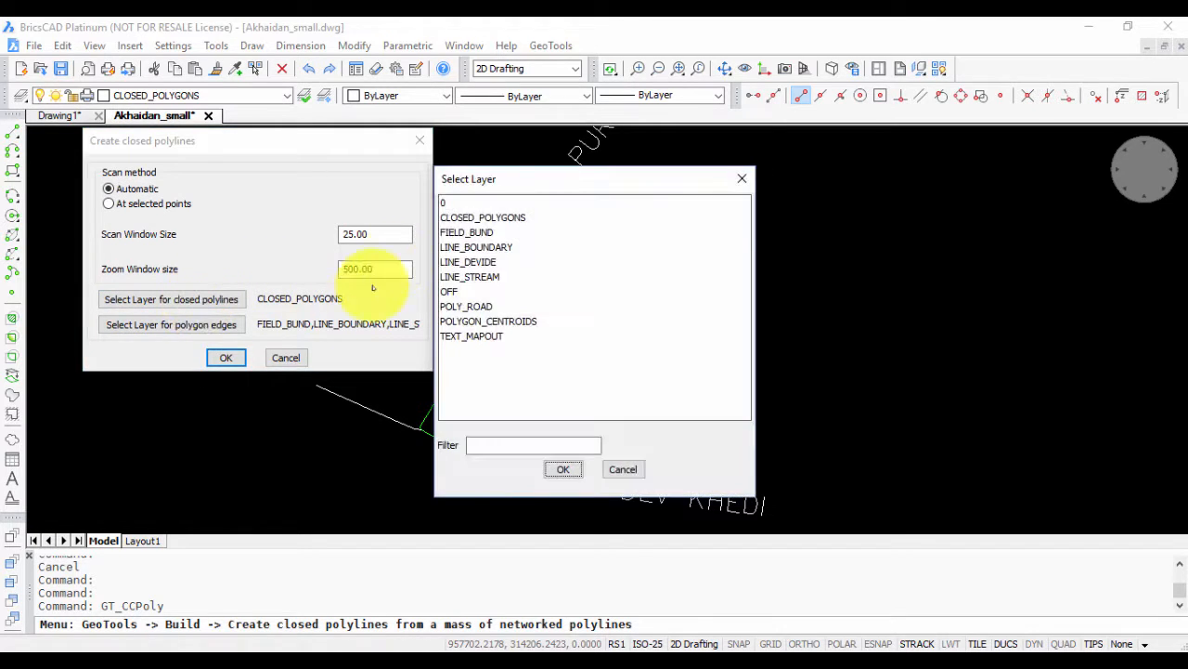
{"action": "left_click", "coordinate": [483, 217]}
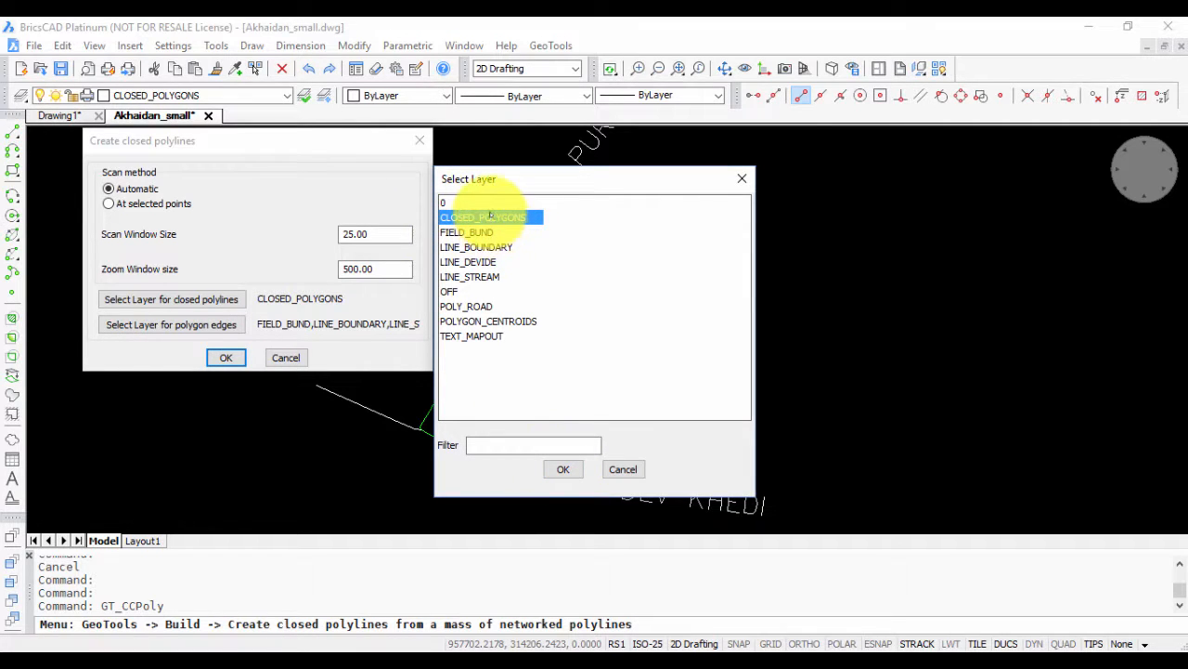
{"action": "left_click", "coordinate": [563, 469]}
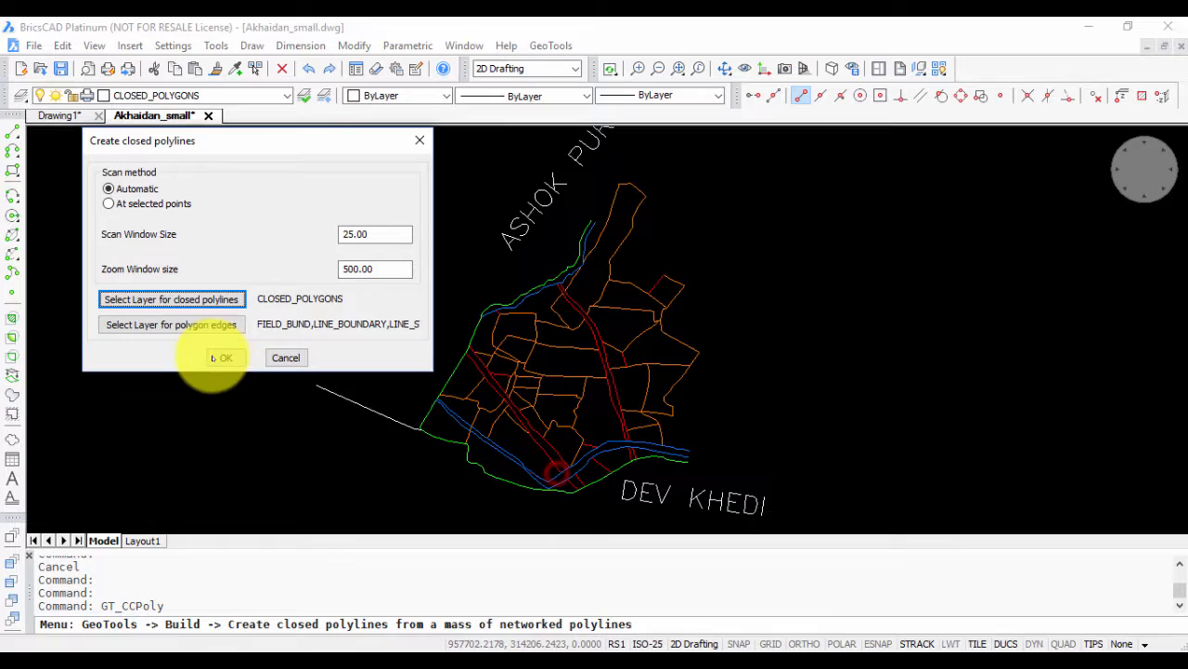
- Confirm the field, boundary, stream and road edge layers and accept the settings
{"action": "left_click", "coordinate": [171, 324]}
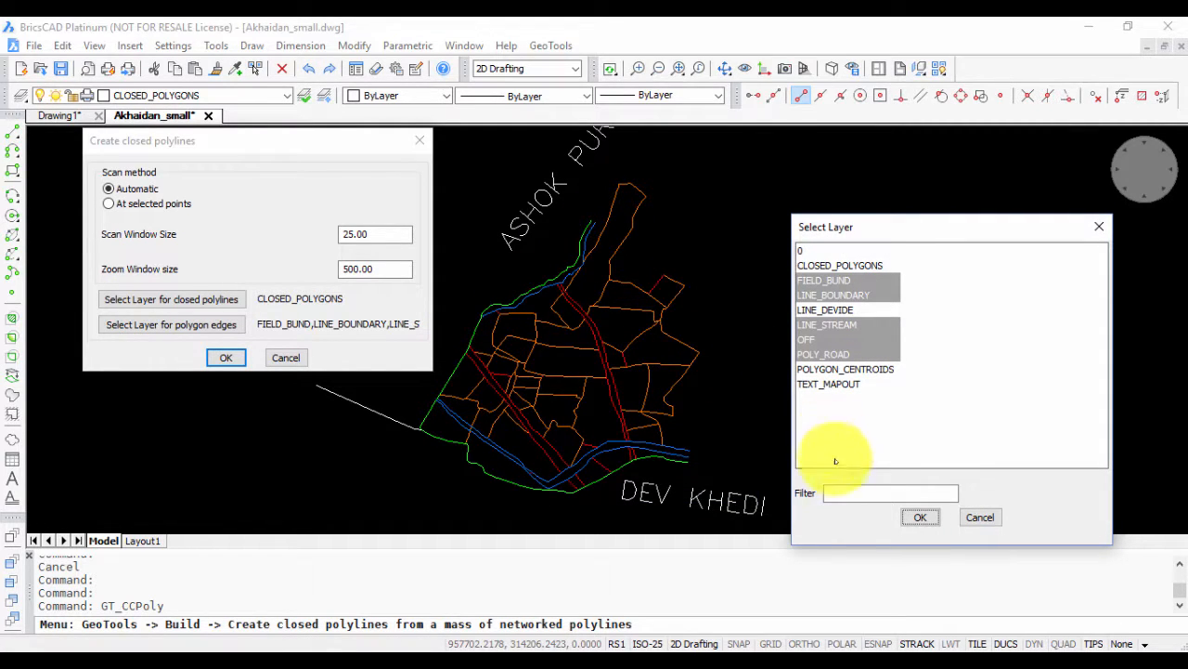
{"action": "left_click", "coordinate": [919, 516]}
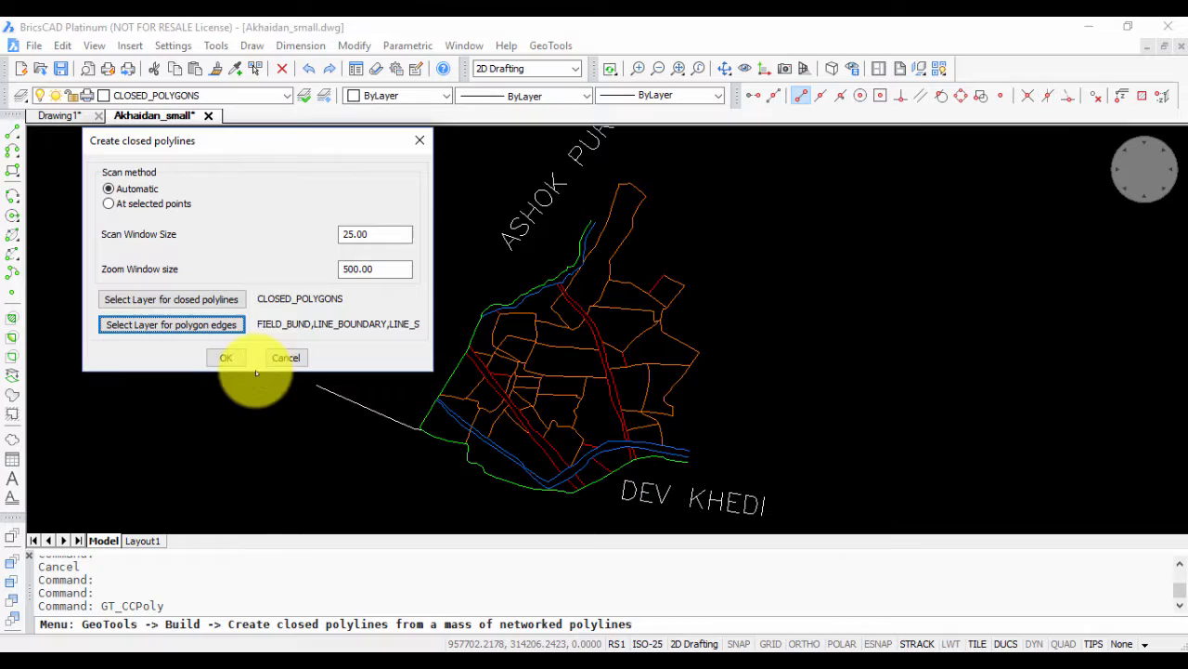
{"action": "left_click", "coordinate": [226, 357]}
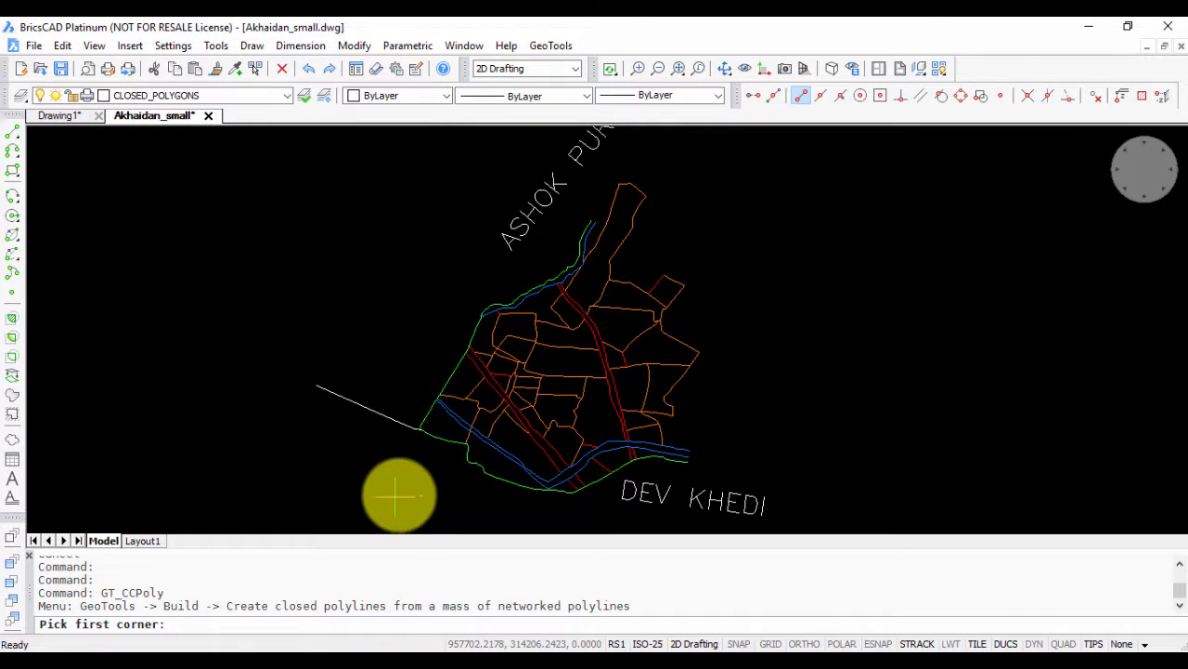
- Pick the scan area's first corner so all 34 rows become closed polylines
{"action": "left_click", "coordinate": [399, 495]}
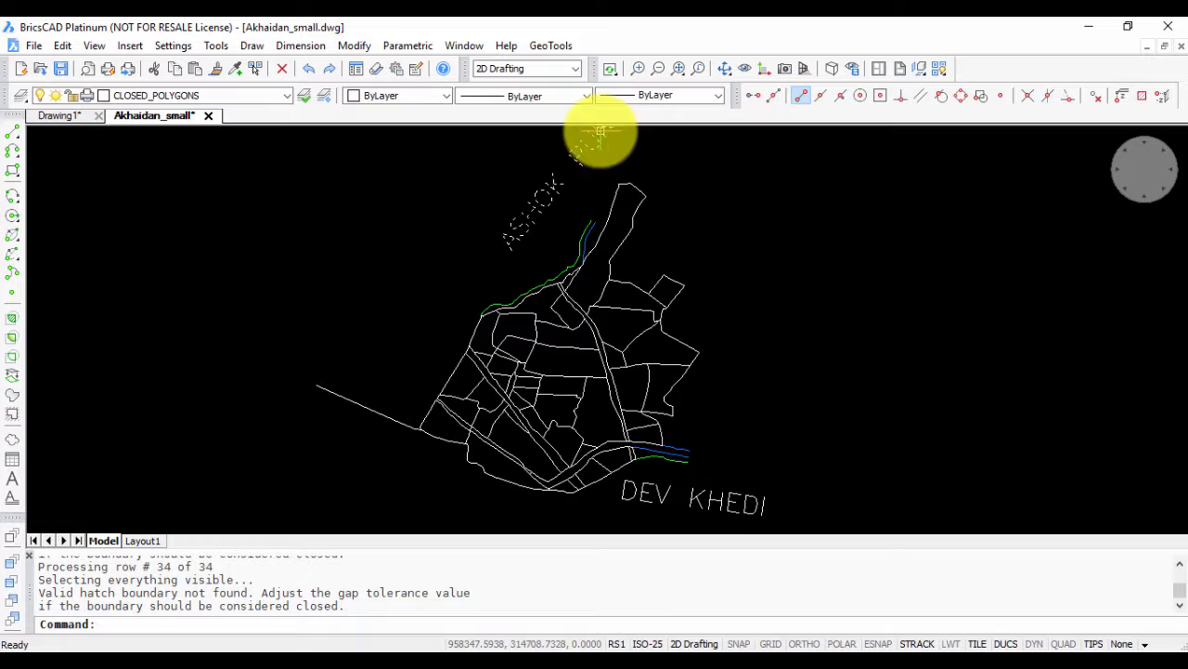
{"action": "mouse_move", "coordinate": [650, 324]}
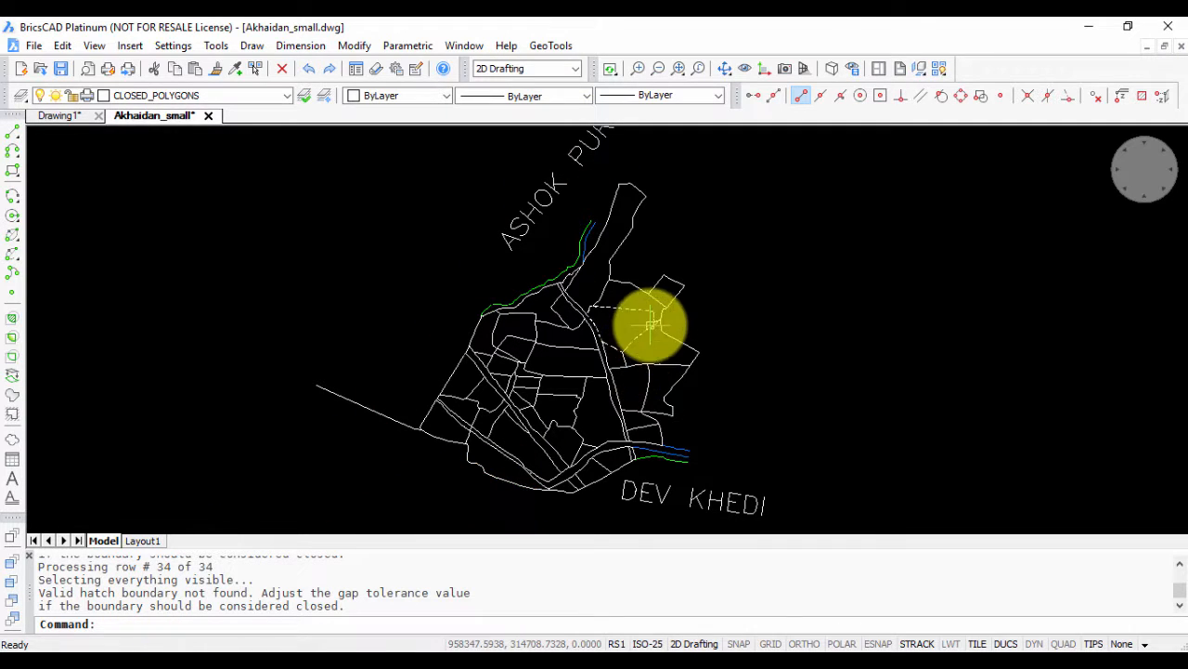
{"action": "mouse_move", "coordinate": [647, 224]}
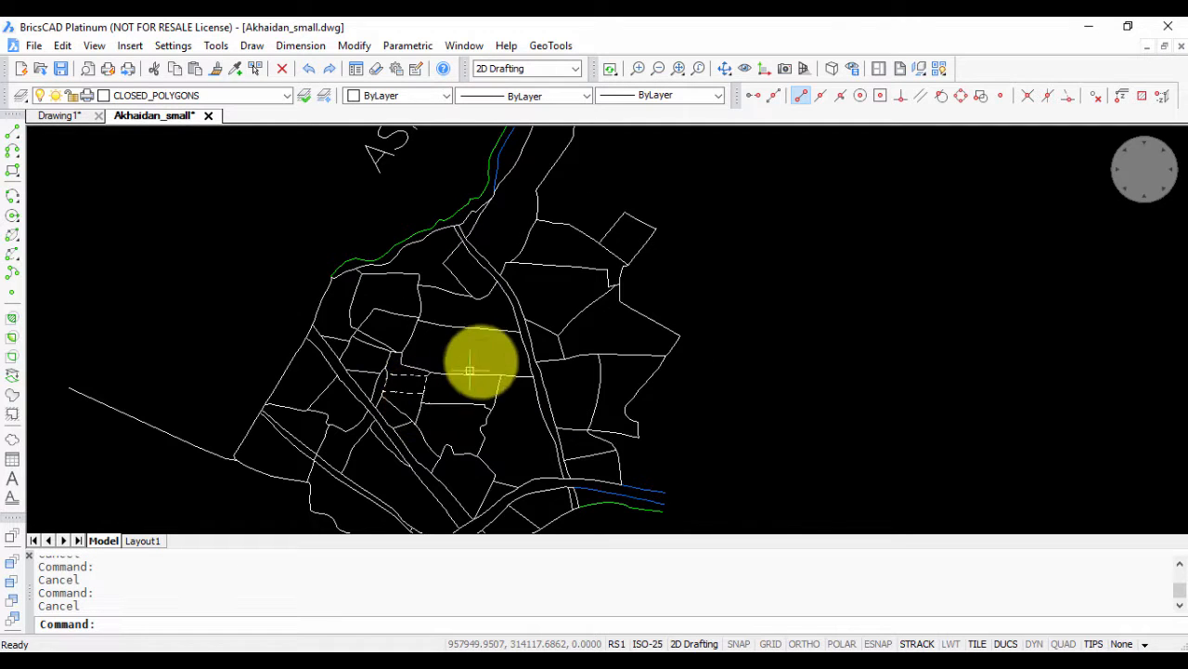
- Run GT_MAKESEL filtered to the CLOSED_POLYGONS layer, scanning the whole drawing for 49 objects
{"action": "type", "text": "gt"}
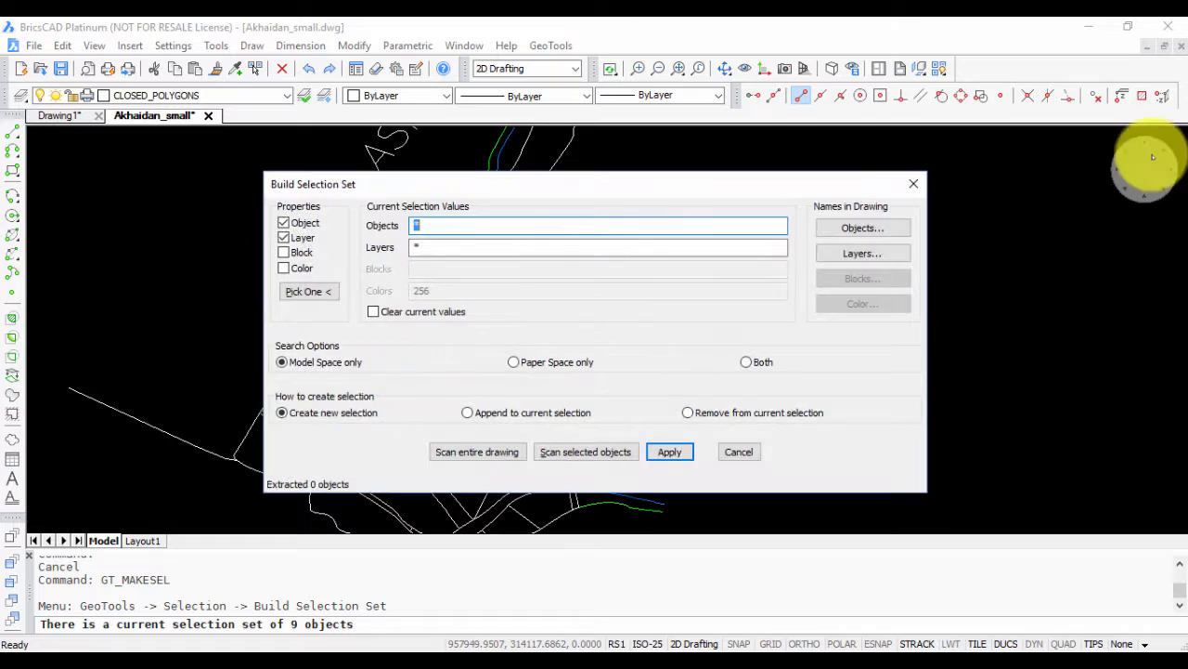
{"action": "left_click", "coordinate": [861, 253]}
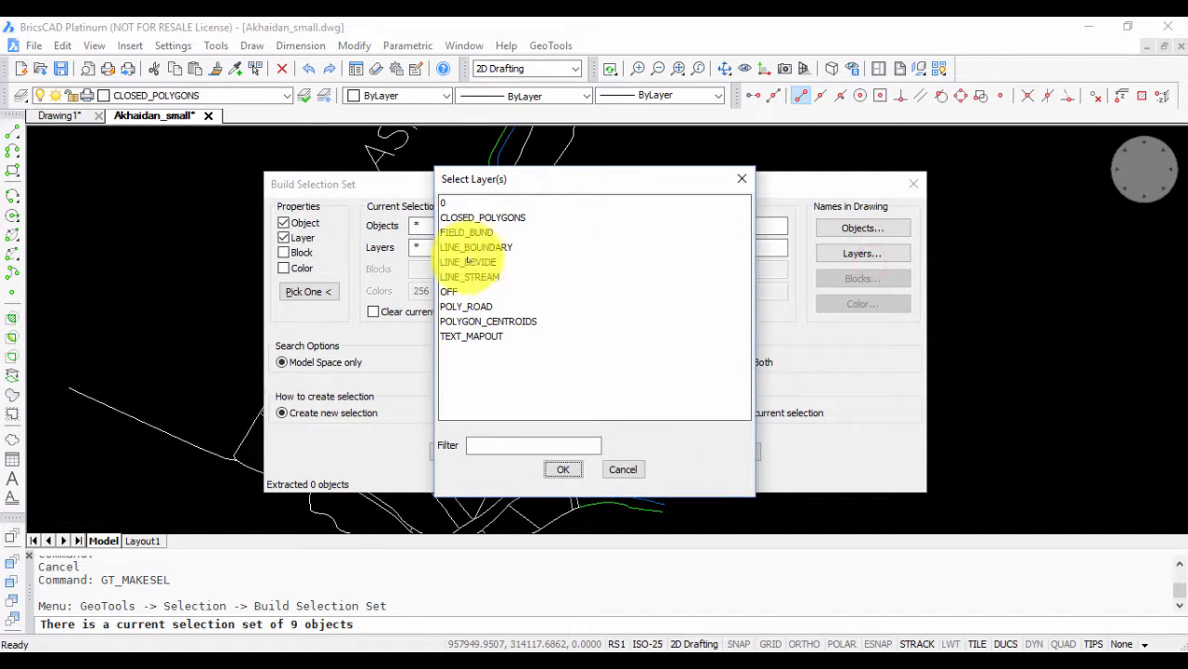
{"action": "left_click", "coordinate": [483, 217]}
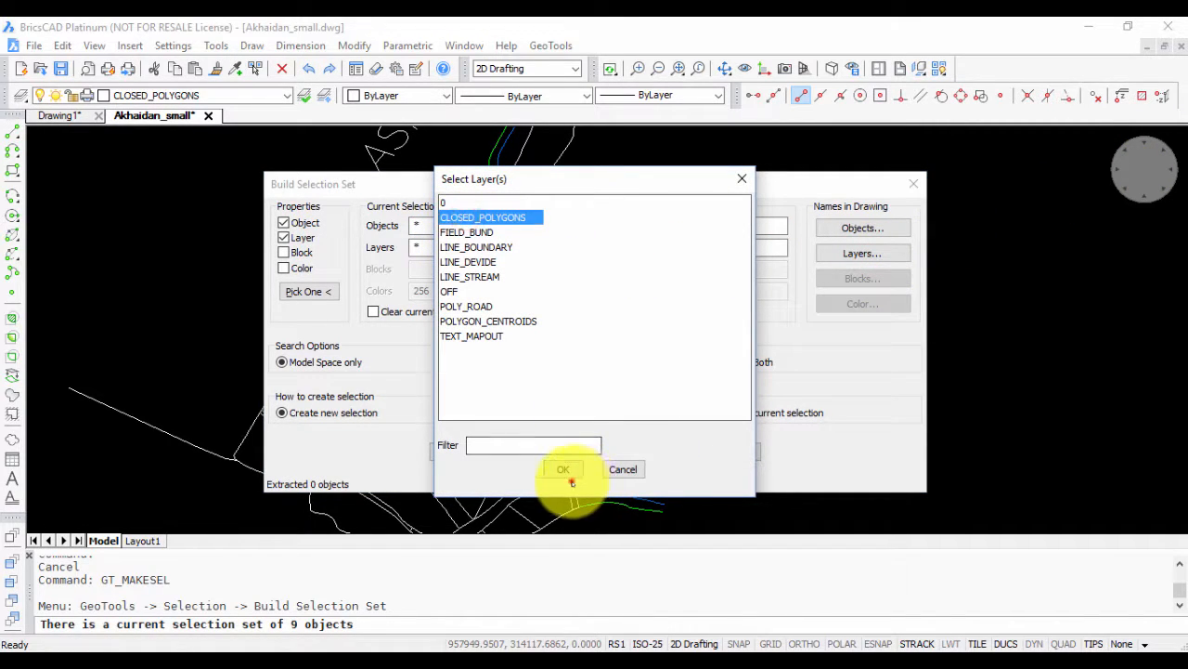
{"action": "left_click", "coordinate": [563, 469]}
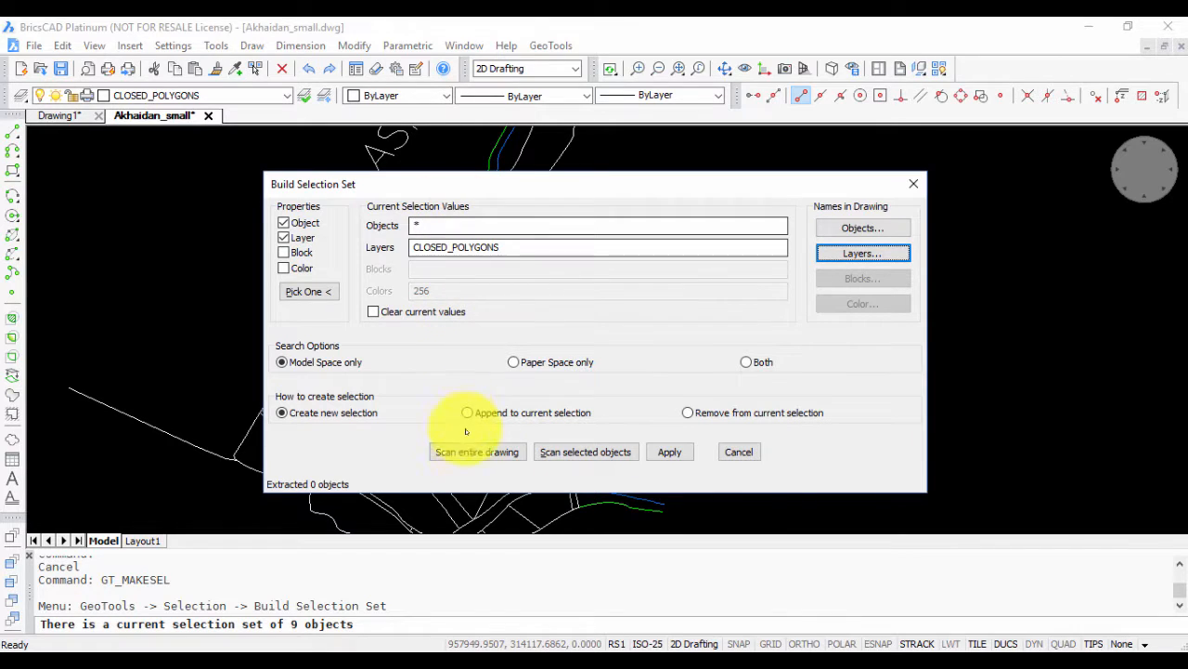
{"action": "left_click", "coordinate": [476, 451]}
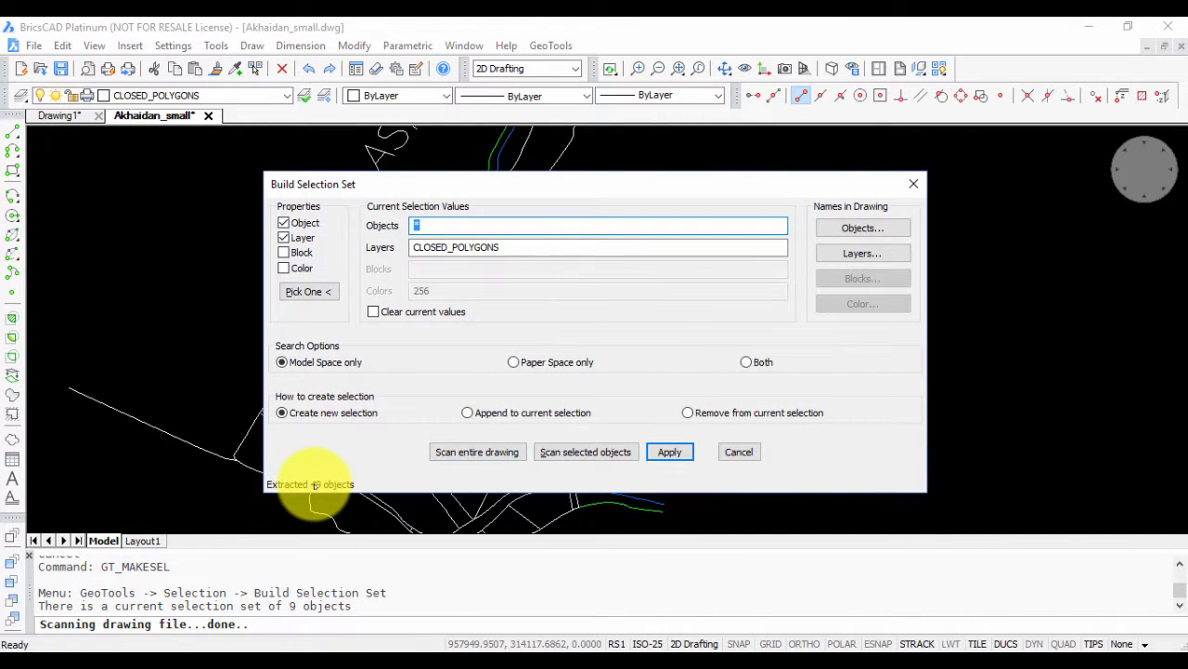
{"action": "left_click", "coordinate": [669, 451]}
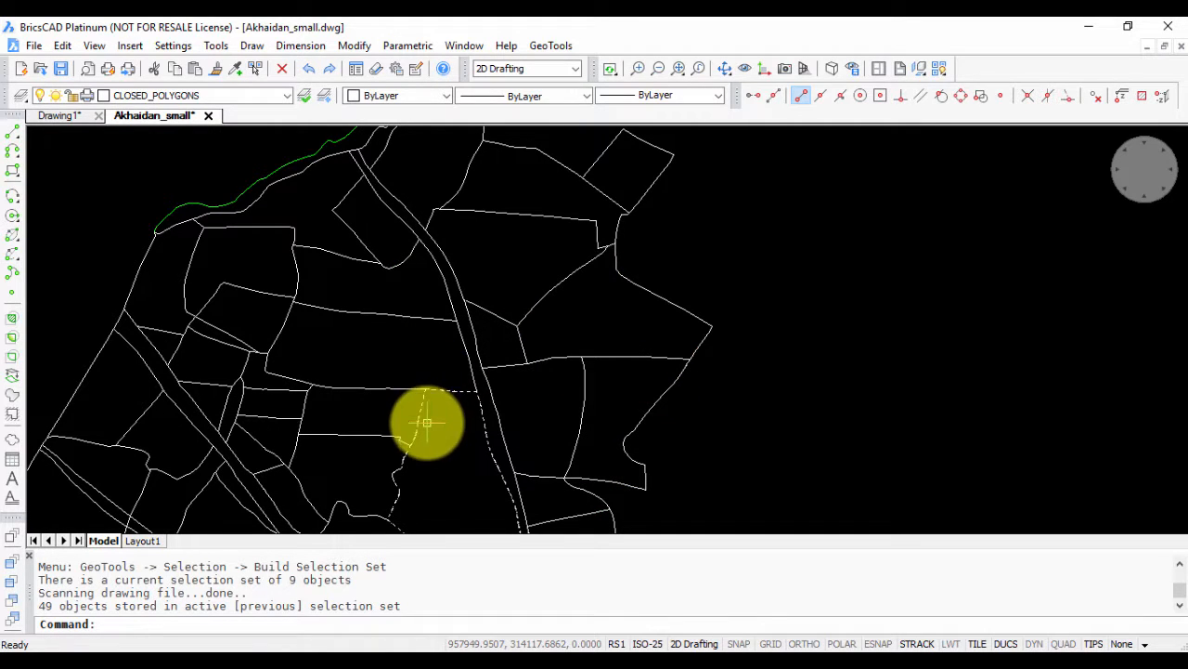
- Rerun Create closed polylines with the At selected points method, then run SELECTSIMILAR
{"action": "left_click", "coordinate": [550, 44]}
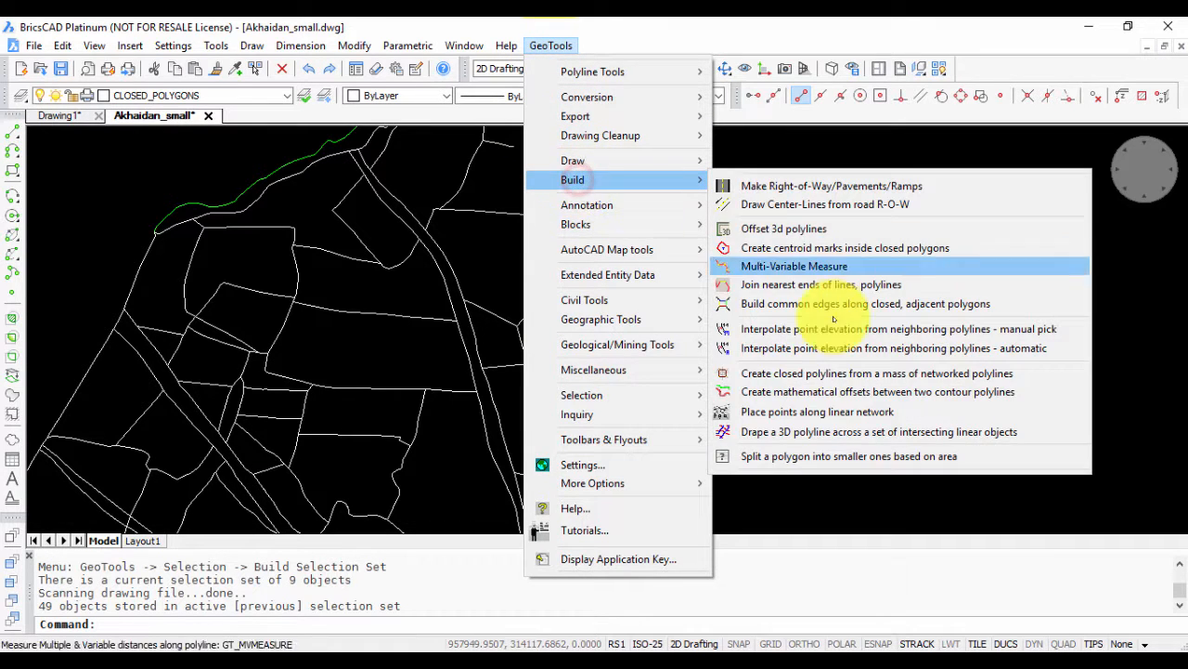
{"action": "left_click", "coordinate": [877, 372]}
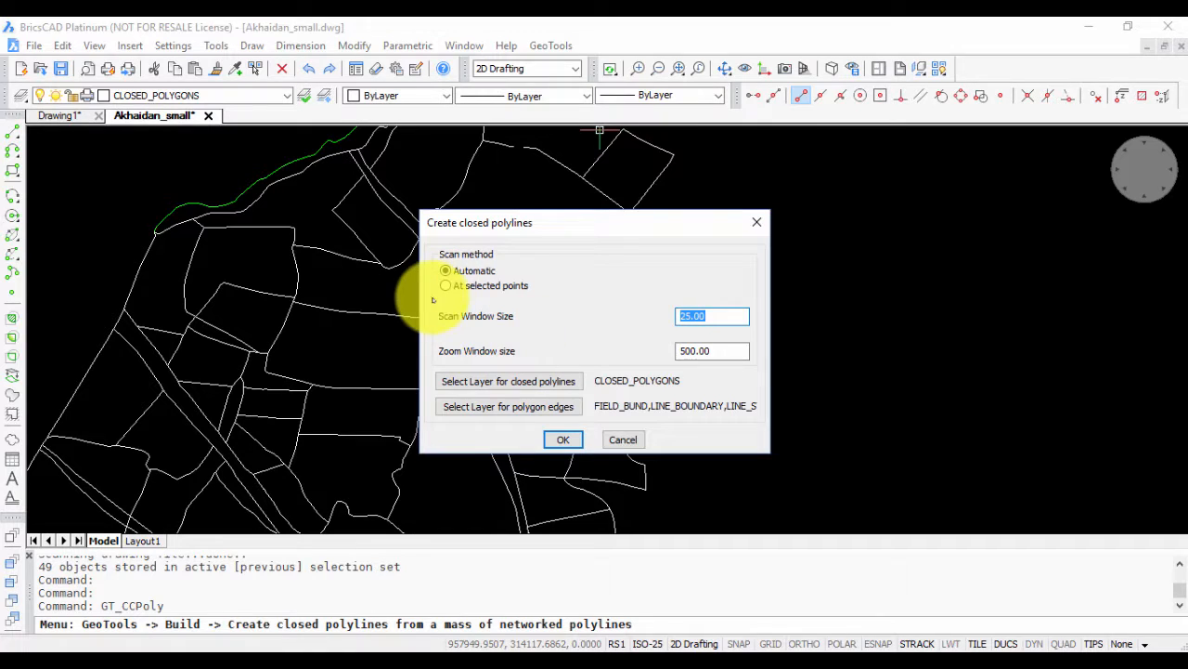
{"action": "mouse_move", "coordinate": [455, 320]}
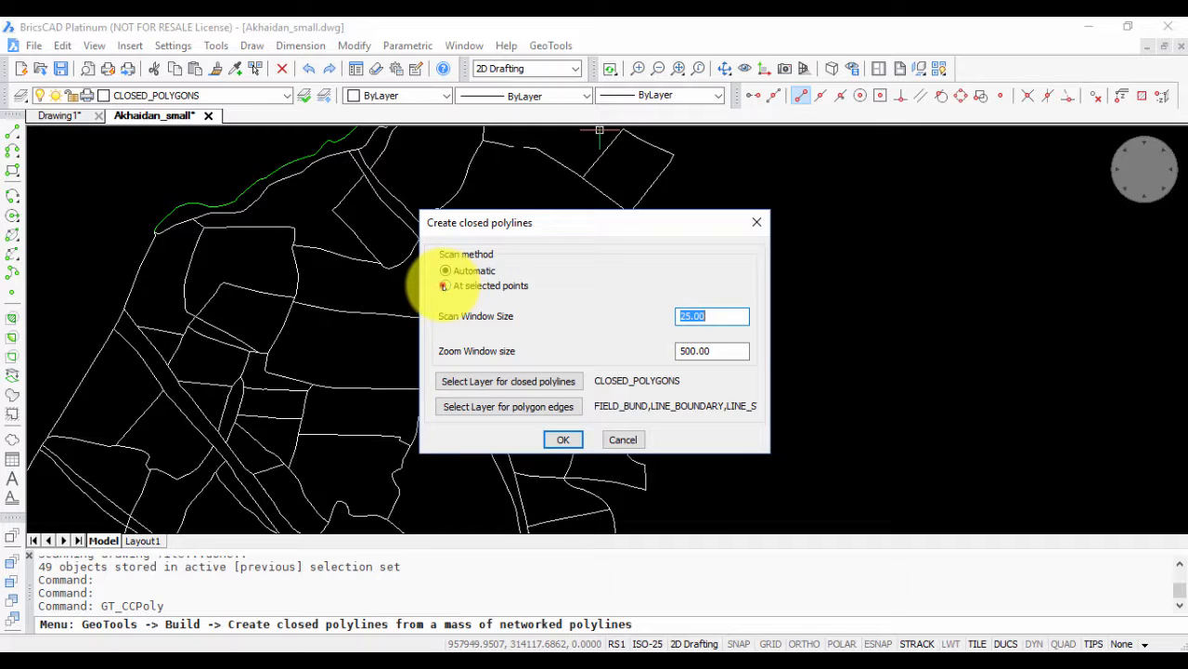
{"action": "left_click", "coordinate": [563, 439]}
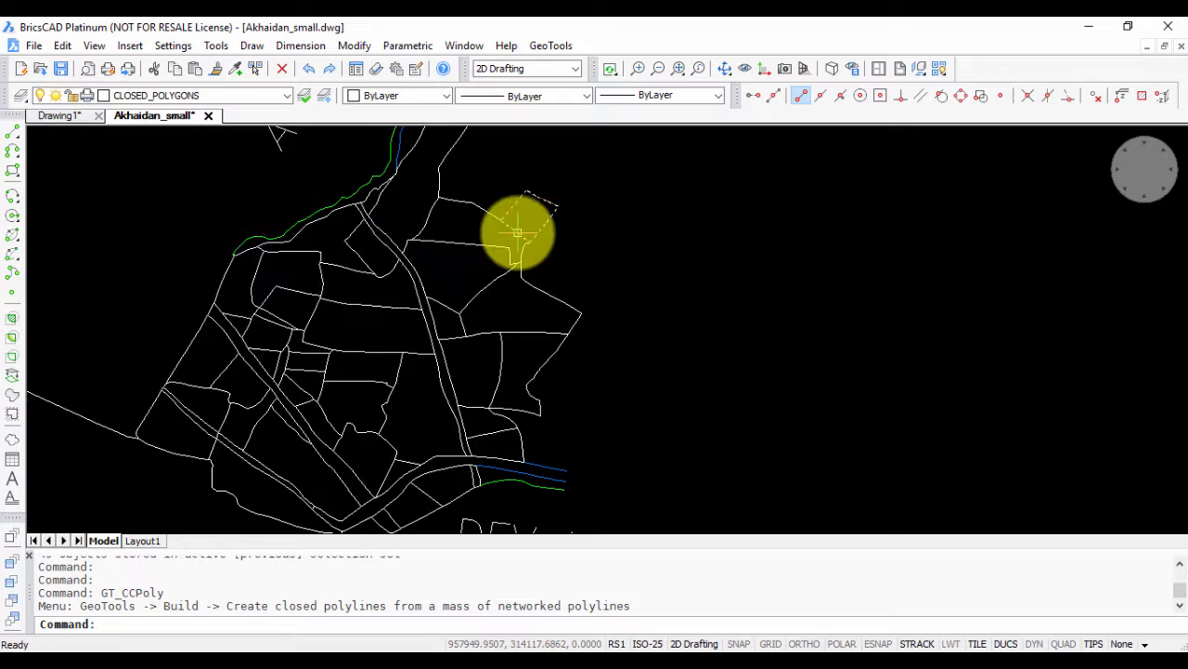
{"action": "type", "text": "SELECTSIMILAR"}
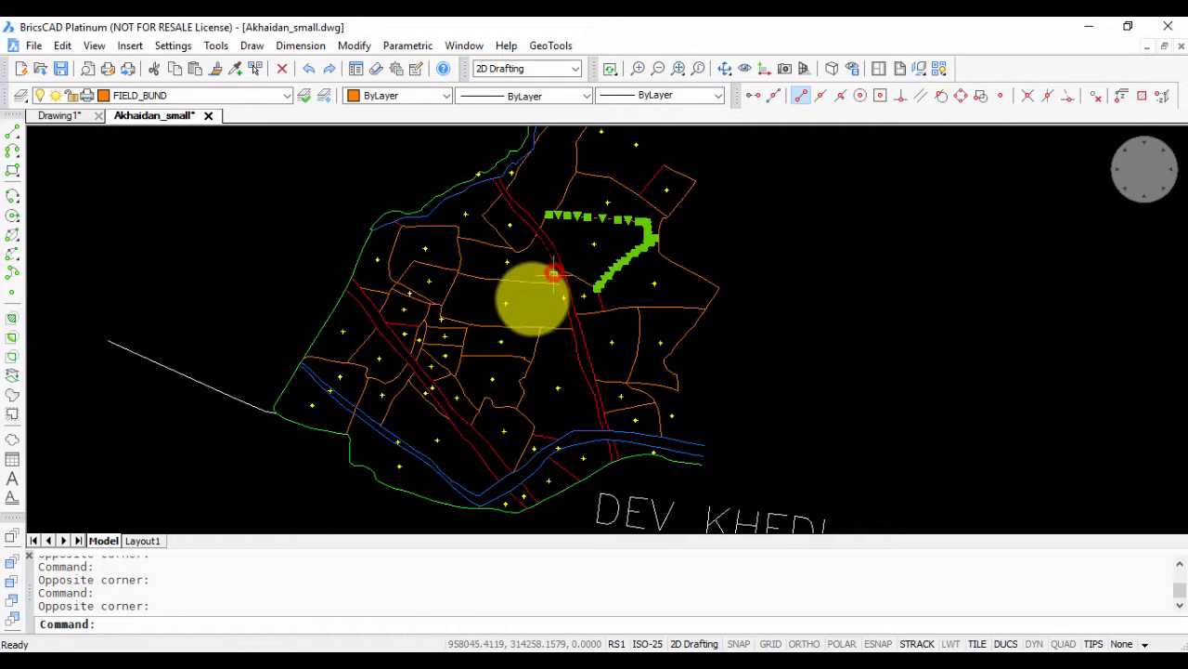
{"action": "left_click", "coordinate": [550, 45]}
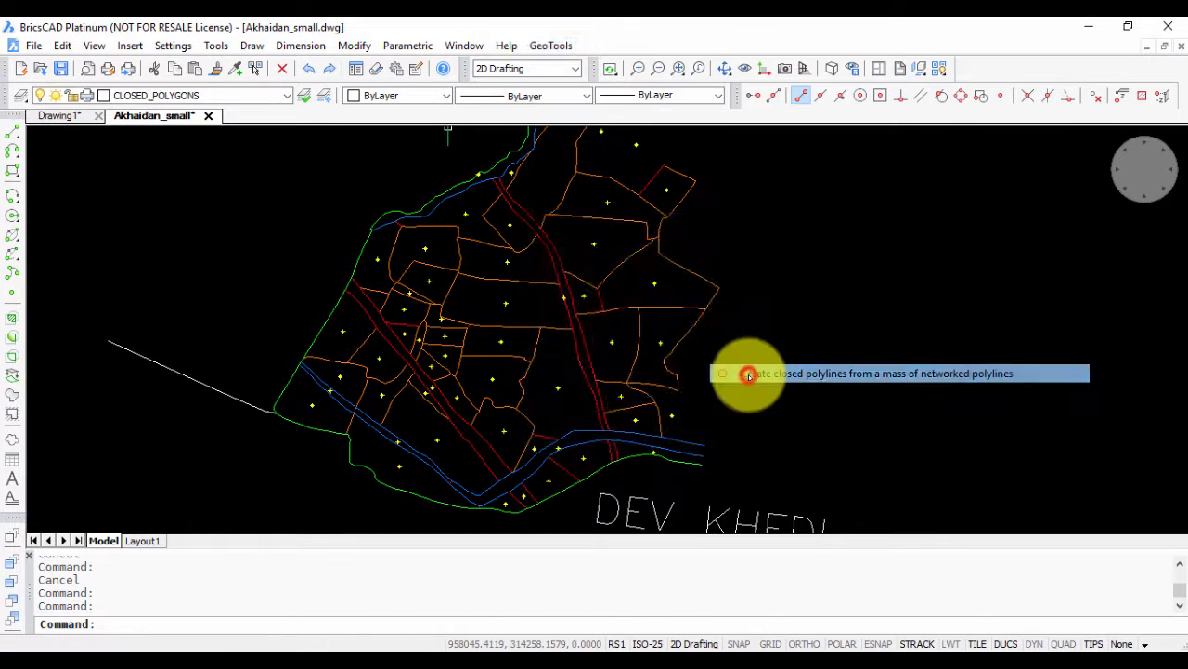
- Relaunch the closed-polyline tool and window-select the centroid points to build around
{"action": "left_click", "coordinate": [747, 373]}
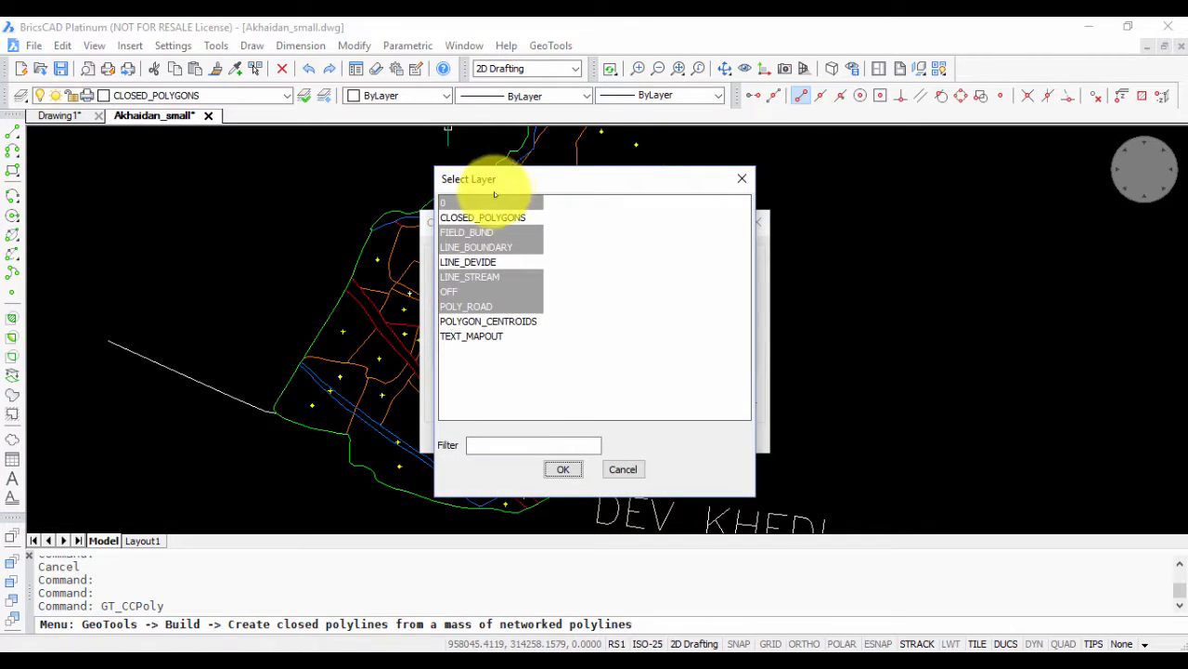
{"action": "mouse_move", "coordinate": [536, 420]}
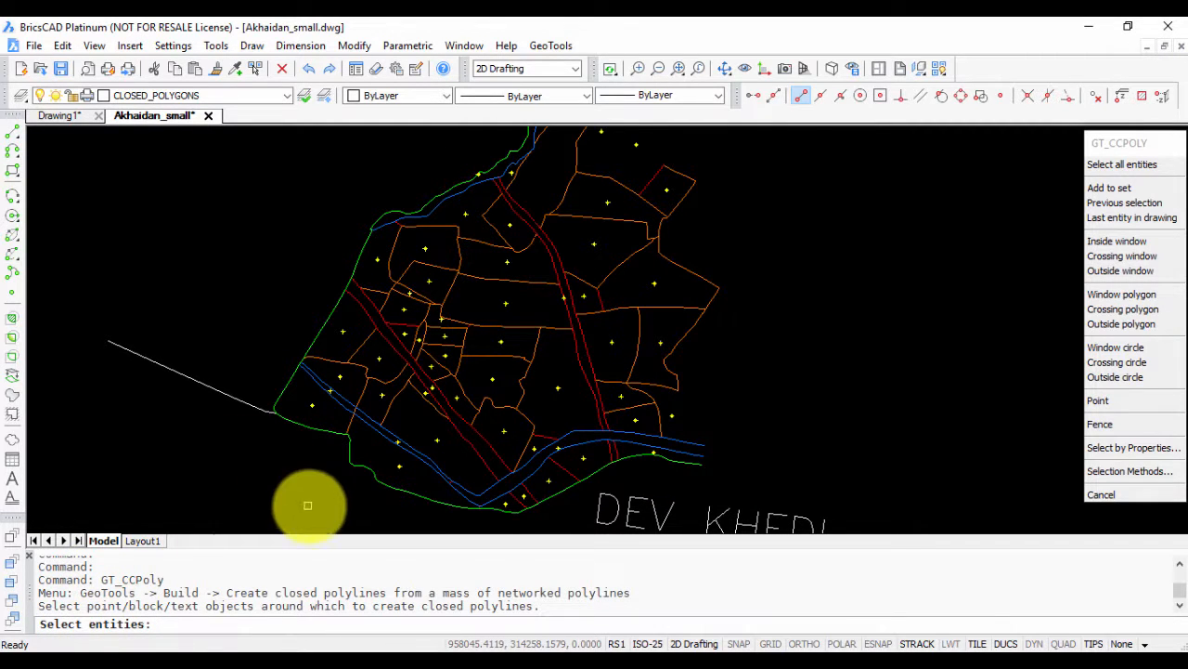
{"action": "left_click_drag", "start_coordinate": [308, 505], "coordinate": [738, 158]}
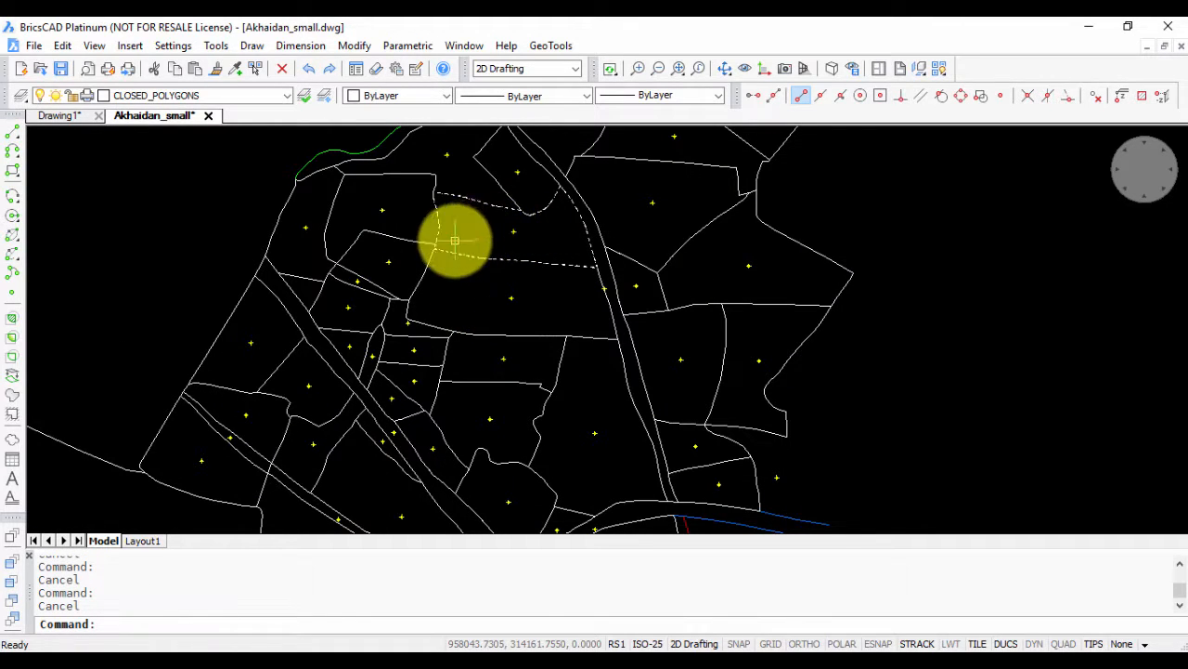
{"action": "mouse_move", "coordinate": [528, 241]}
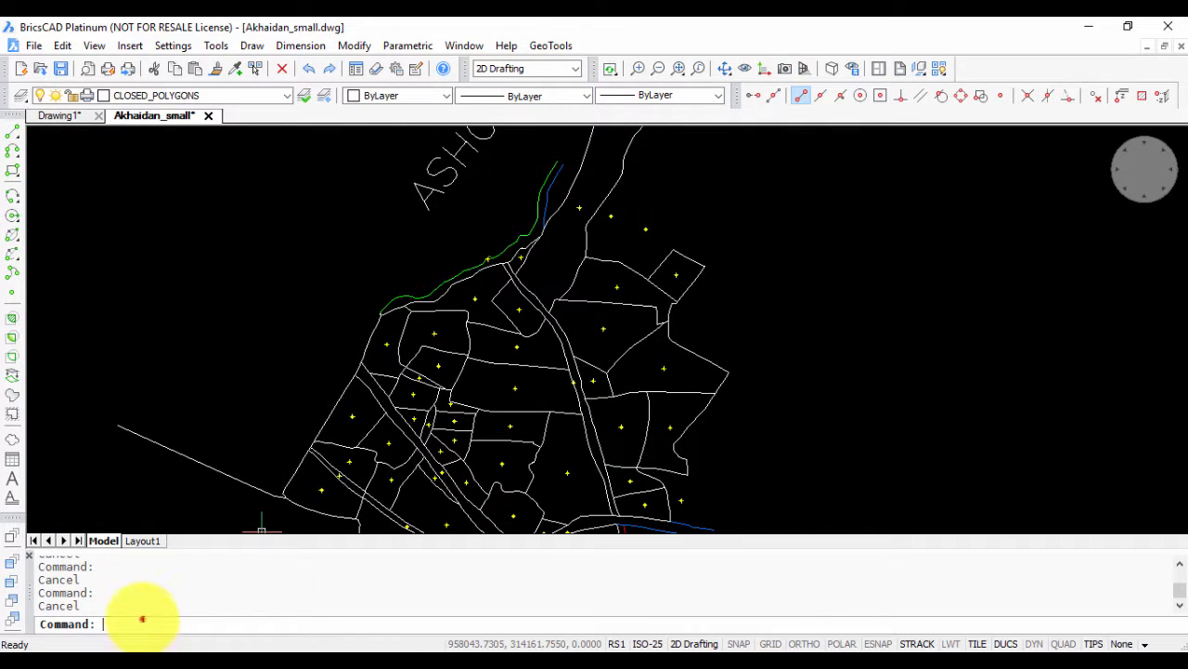
- Reopen the closed-polyline dialog with GT_CCPOLY and change its scan option
{"action": "type", "text": "GT_CCPOLY"}
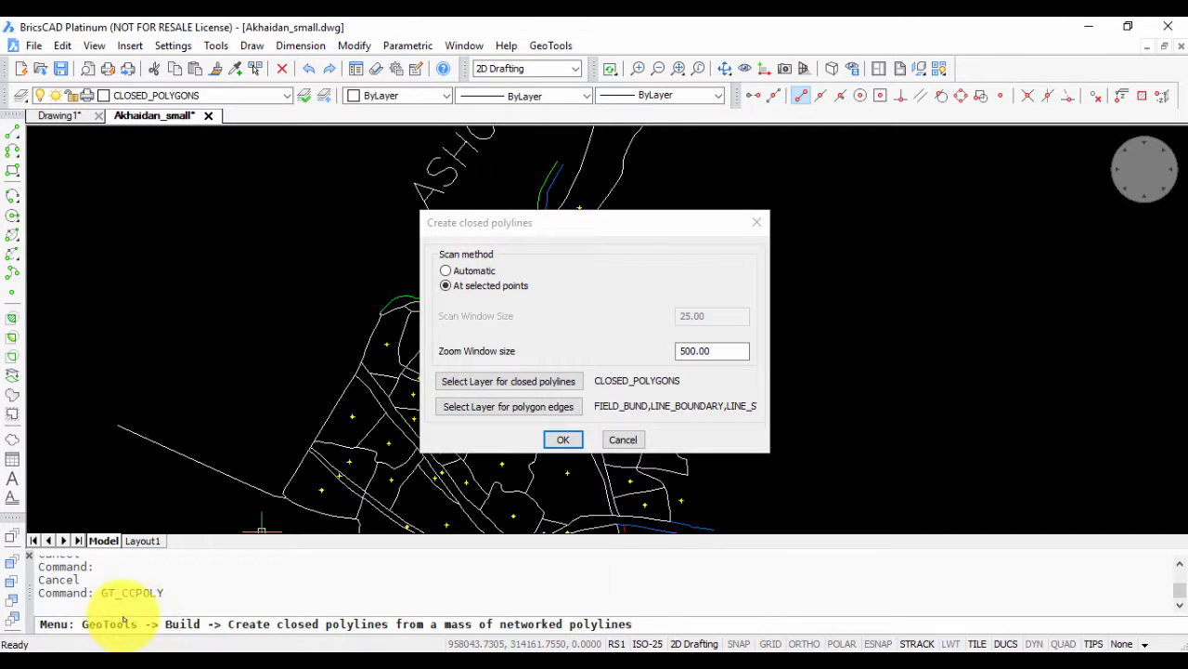
{"action": "left_click", "coordinate": [622, 439]}
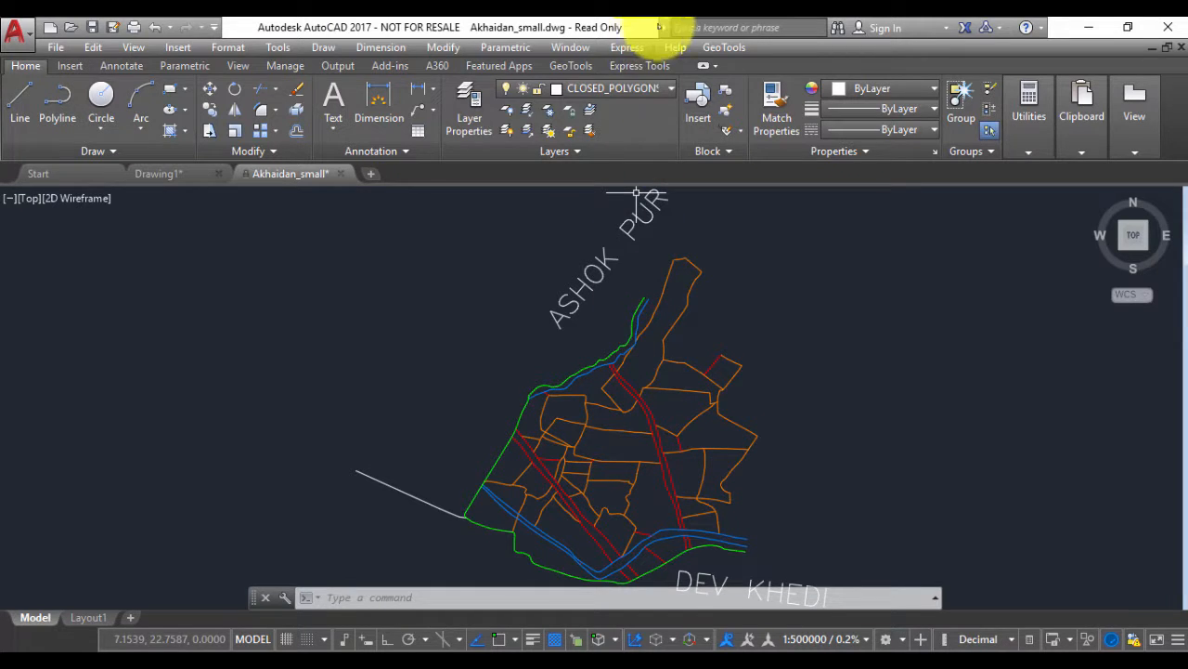
{"action": "left_click", "coordinate": [724, 46]}
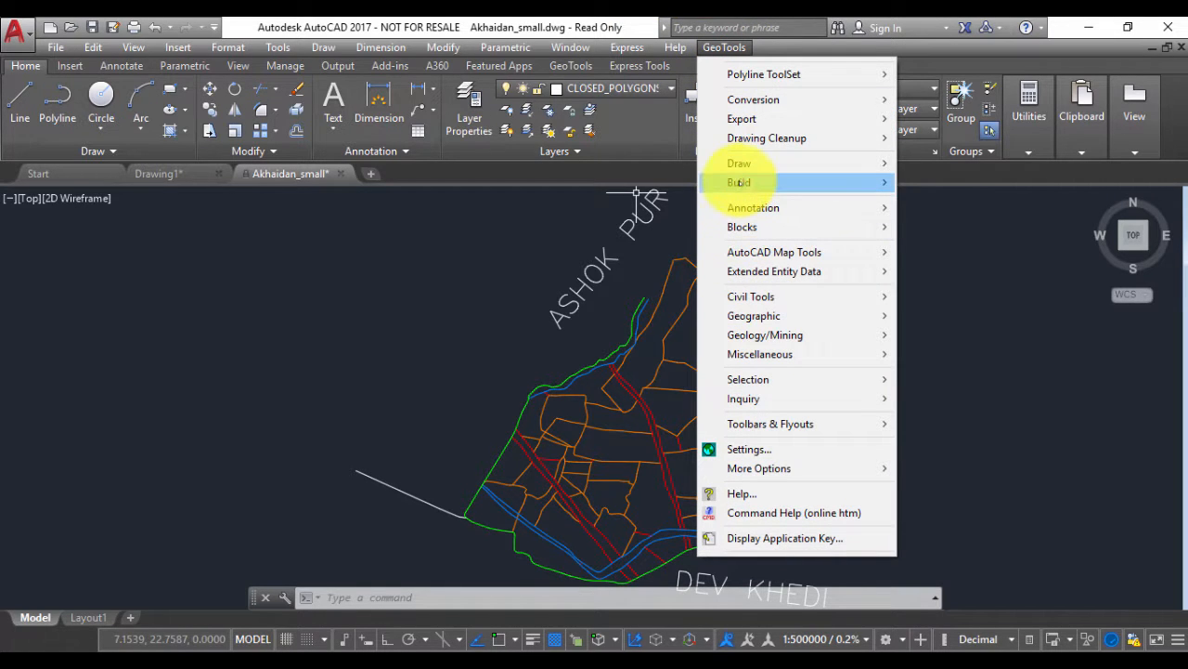
{"action": "left_click", "coordinate": [740, 182]}
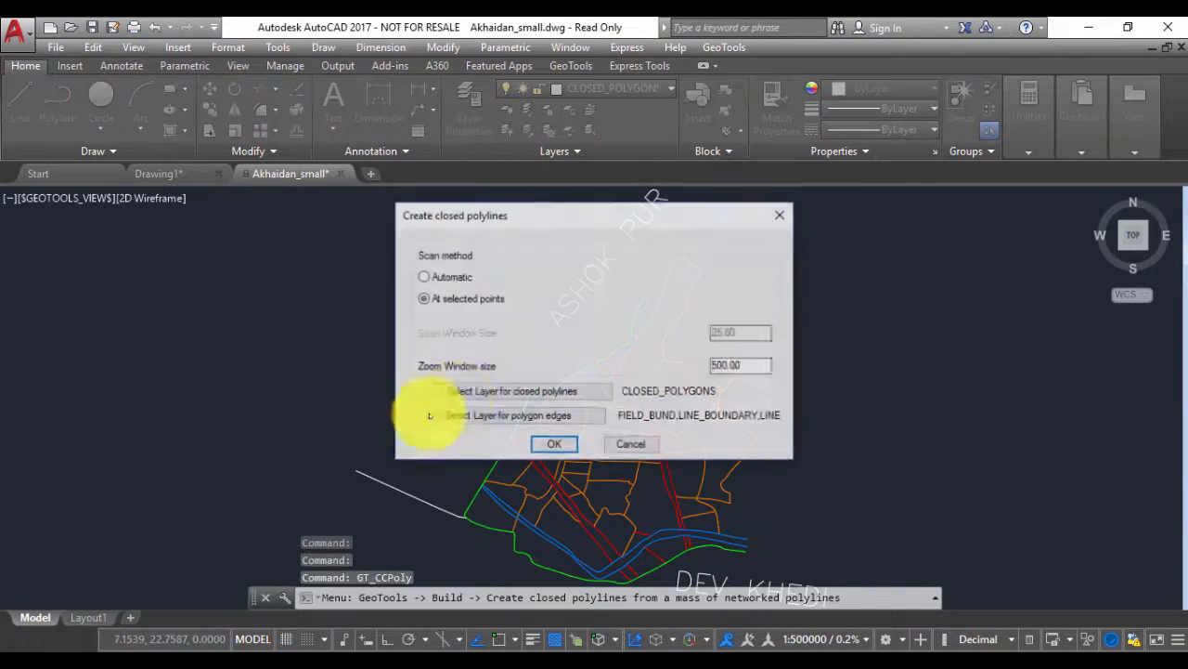
{"action": "left_click", "coordinate": [631, 443]}
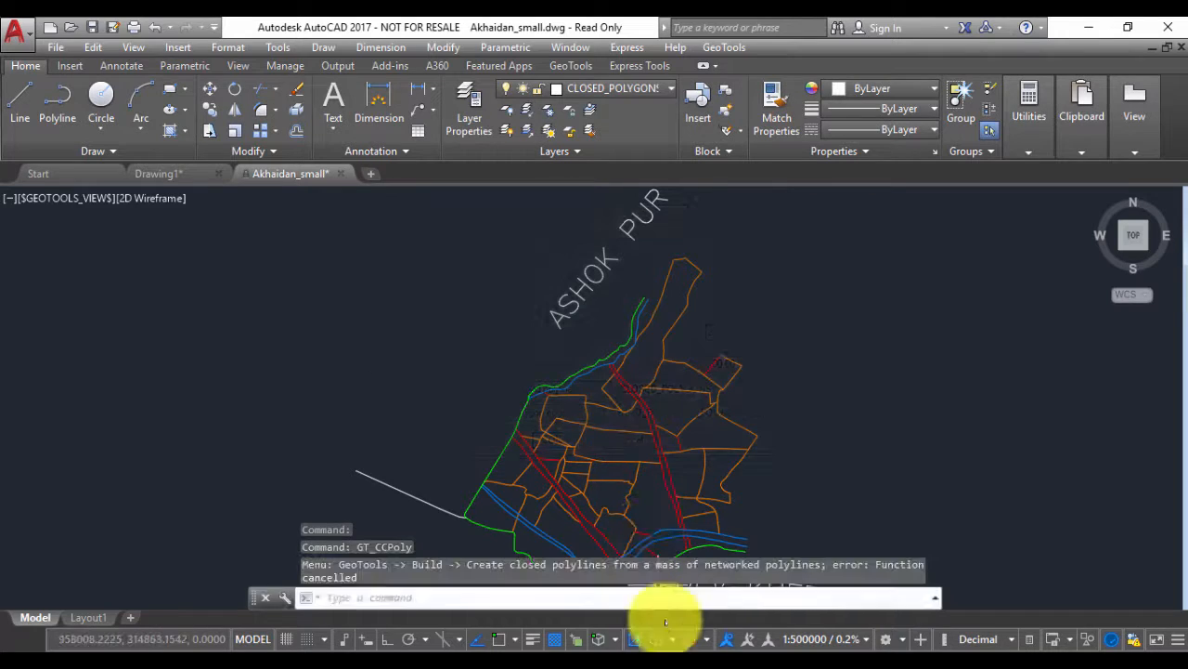